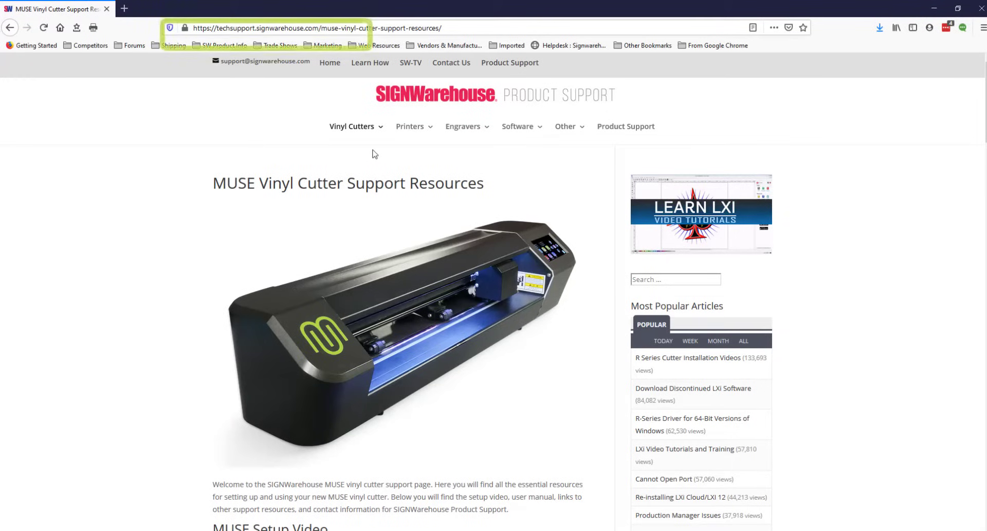
Navigate from Product Support home via Vinyl Cutters to the MUSE page's LXI & Flexi driver links.
click(625, 125)
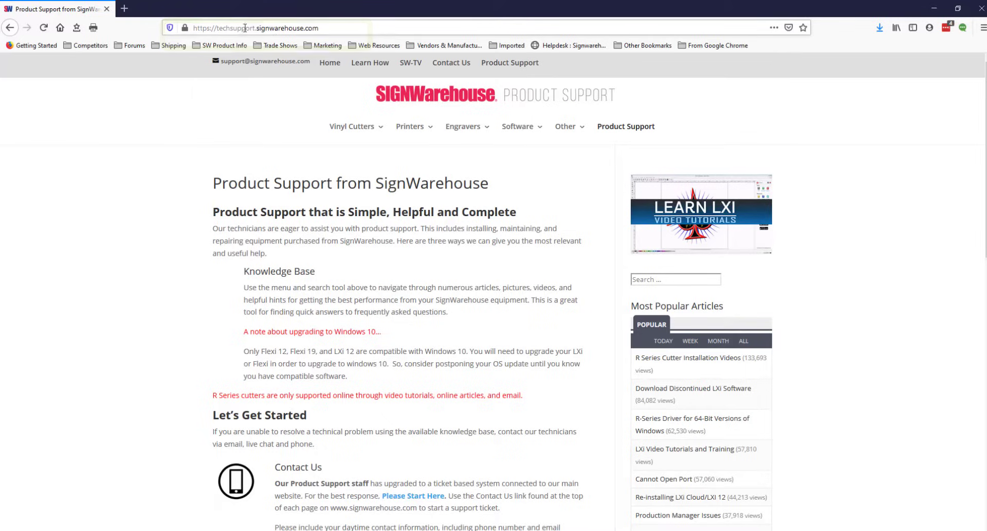
click(353, 126)
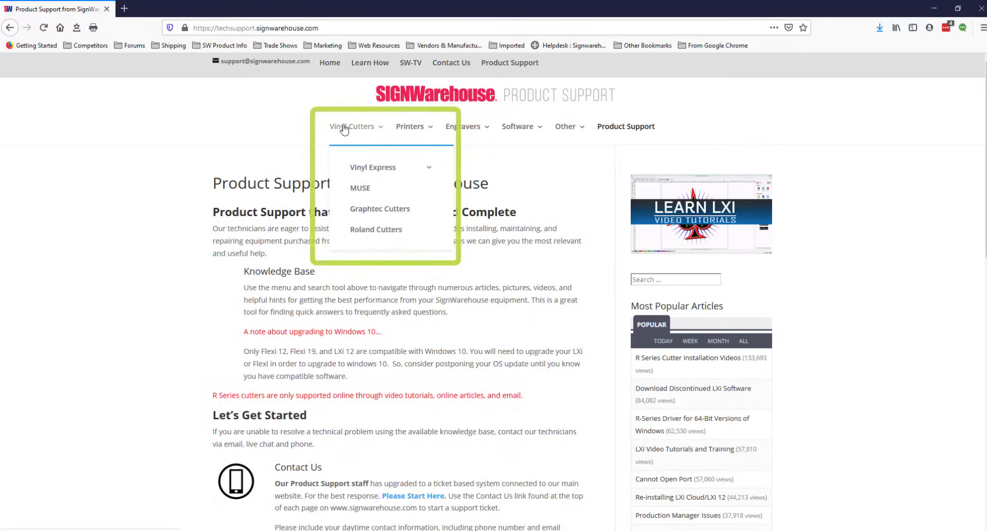
click(360, 187)
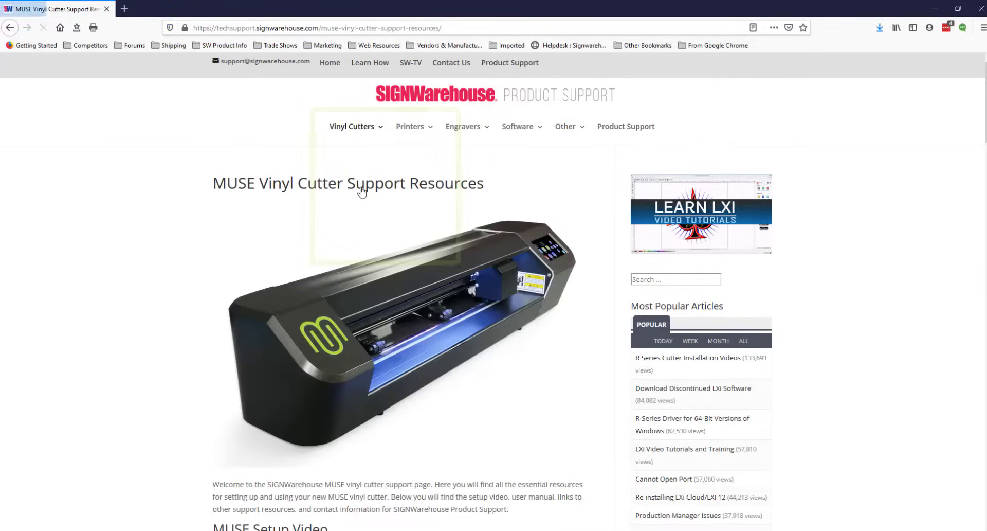
scroll(down, 3)
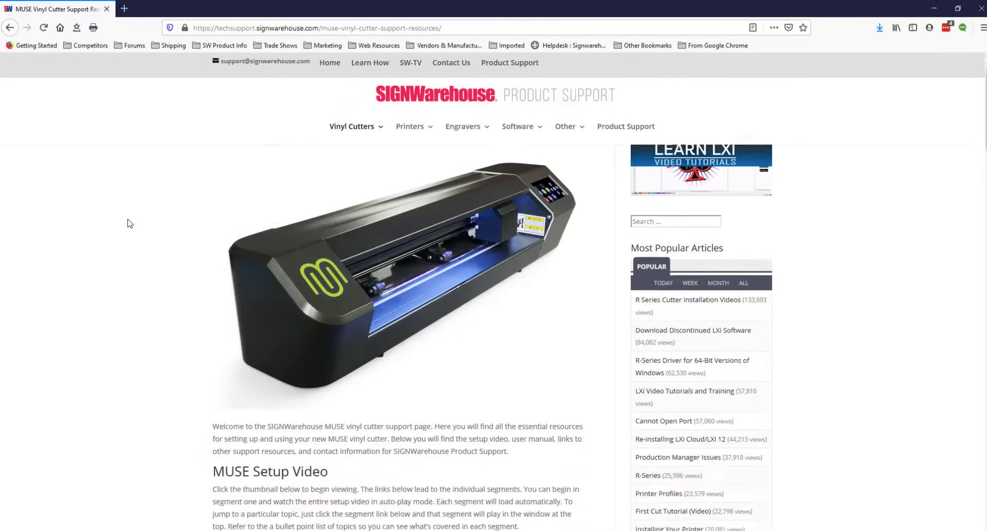
scroll(down, 3)
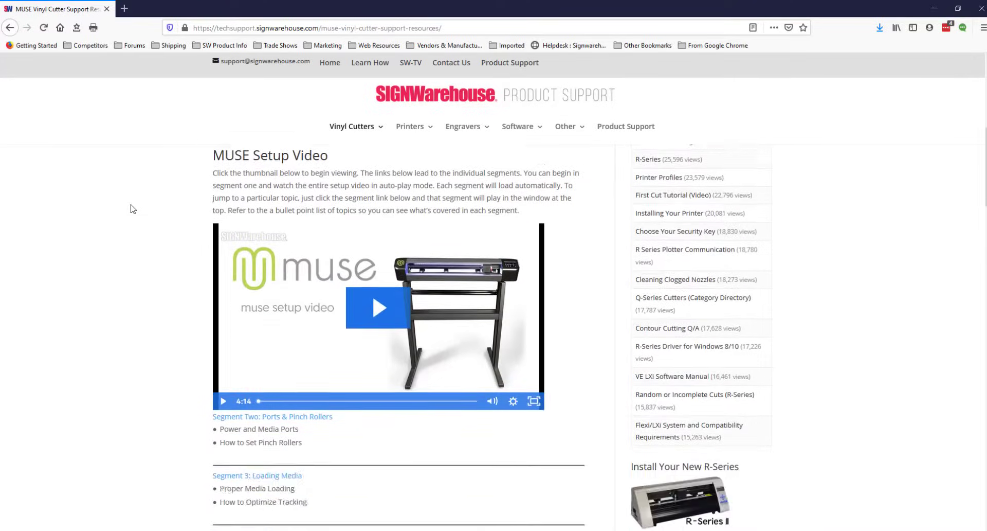
scroll(down, 3)
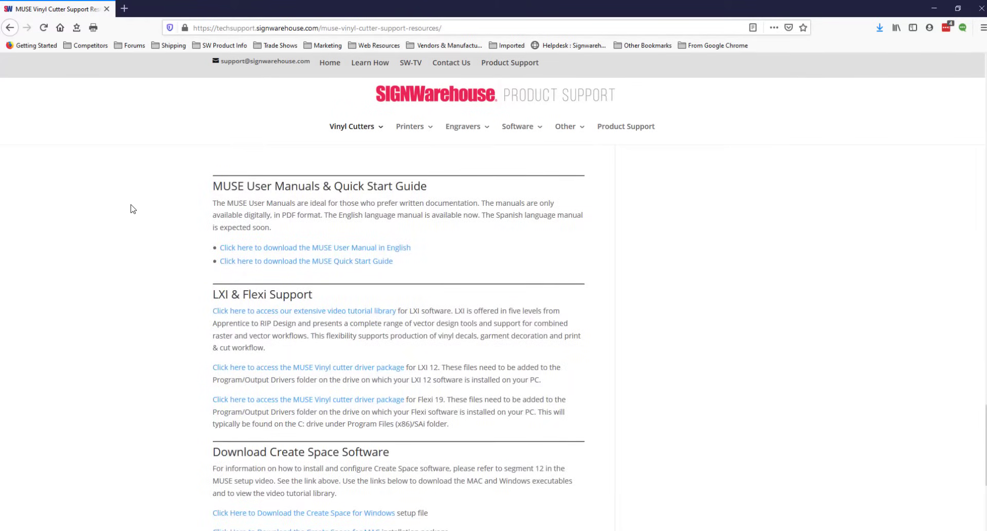
scroll(down, 3)
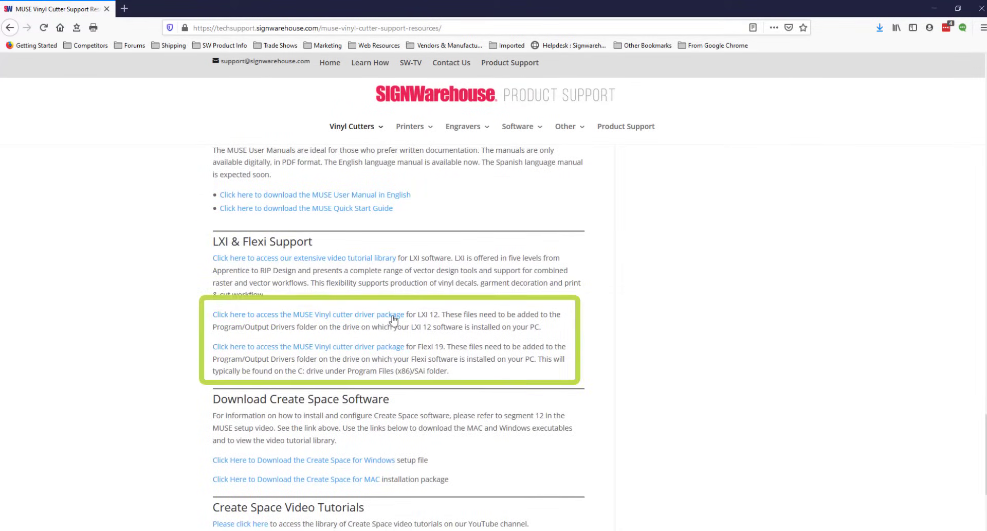
mouse_move(317, 354)
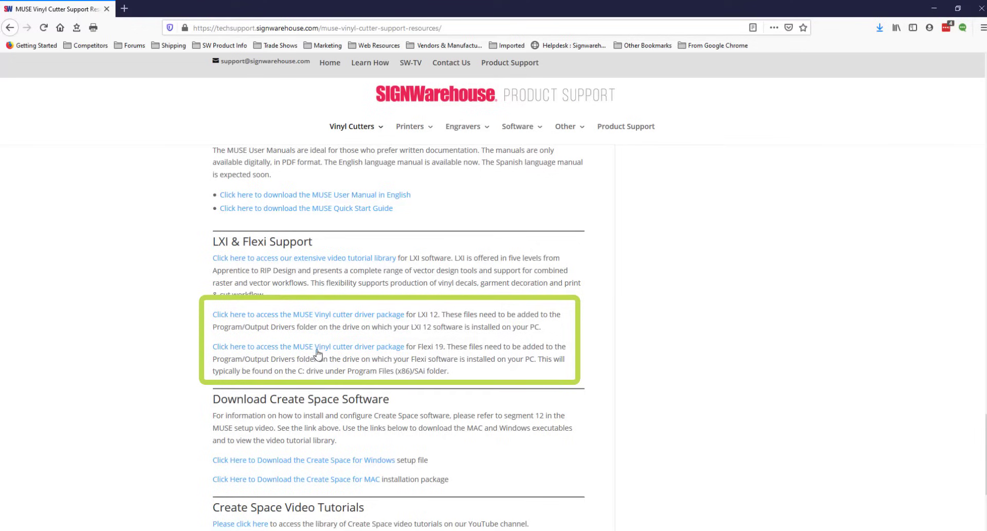
mouse_move(425, 348)
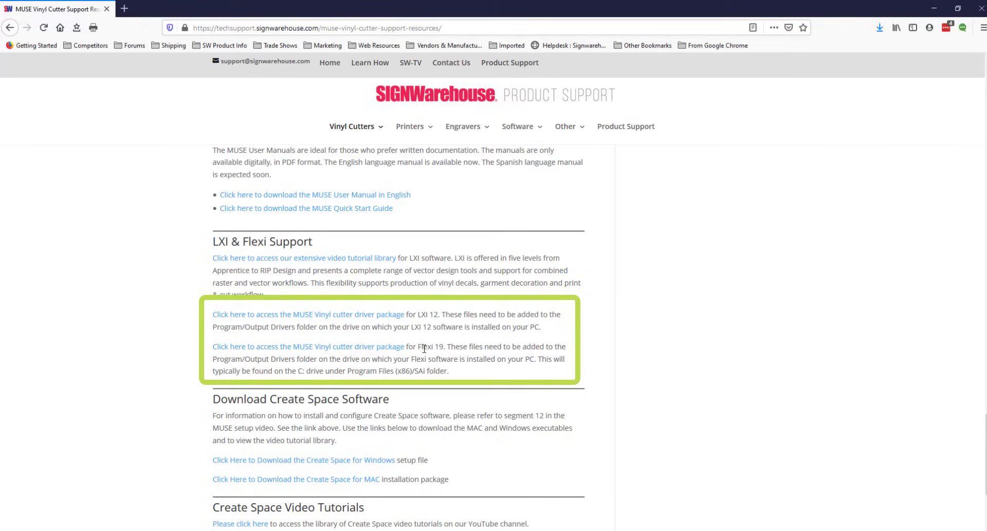
mouse_move(378, 349)
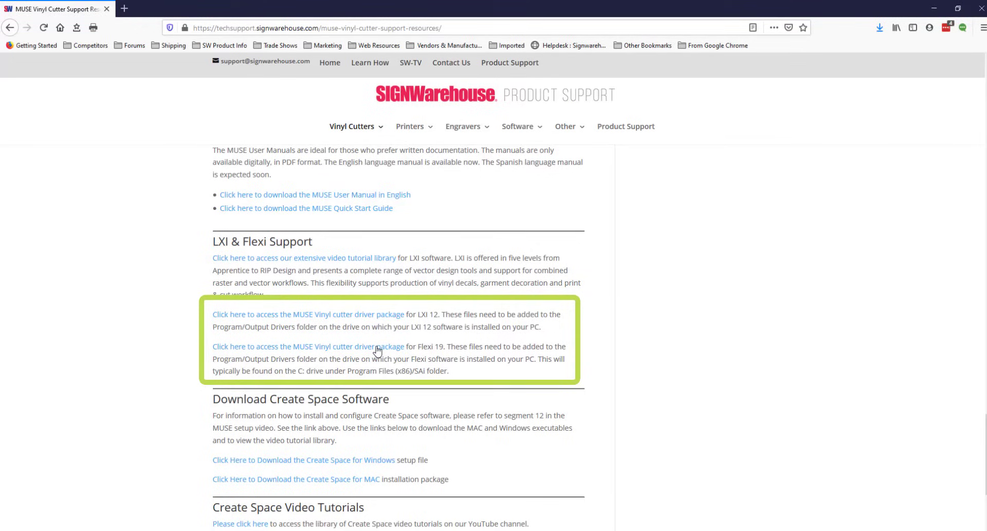
Download the Flexi 19 MUSE driver package Data_v19sp2_v3.zip, saving it under its default name.
click(308, 347)
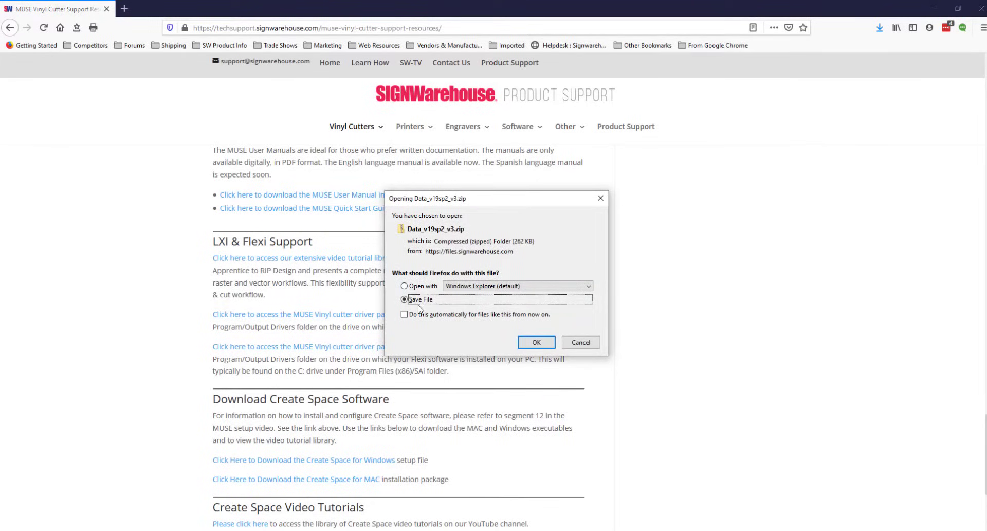
click(536, 342)
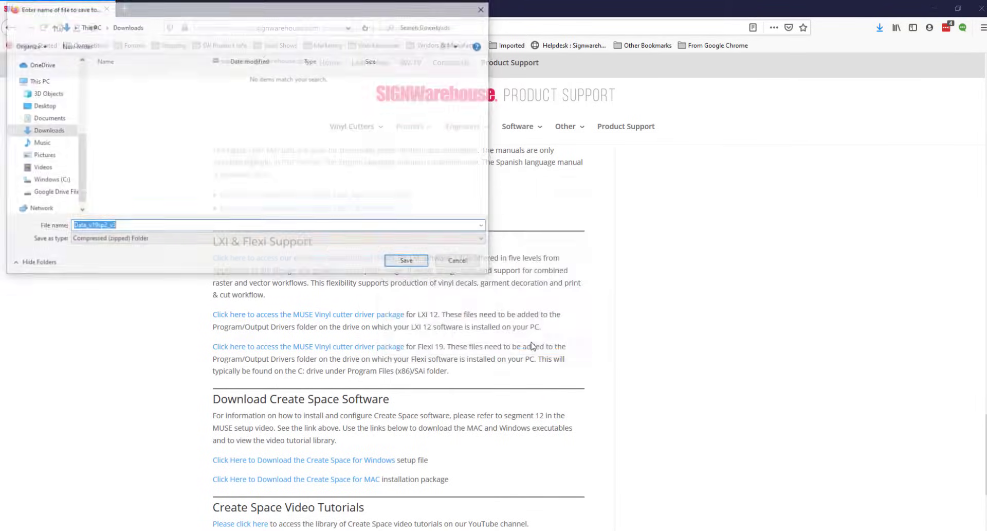
click(43, 105)
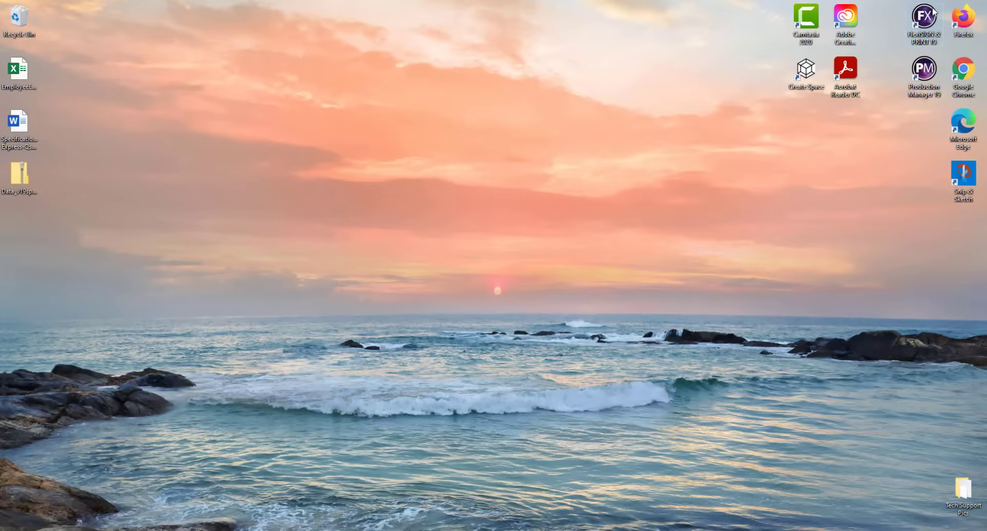
mouse_move(136, 290)
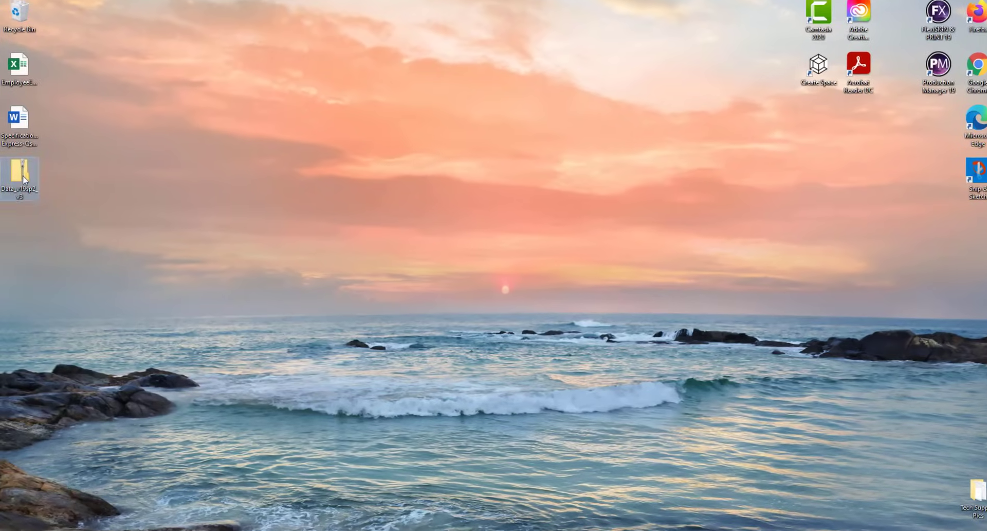
Explore the downloaded zip down to Data\OutputDrivers, showing MUSE.enc and pmcutter.dll.
double_click(19, 179)
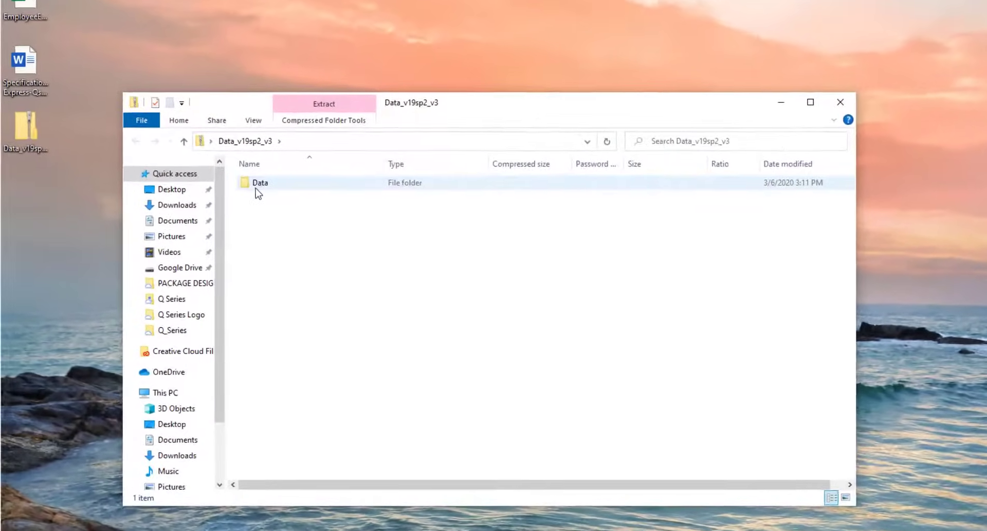
right_click(259, 183)
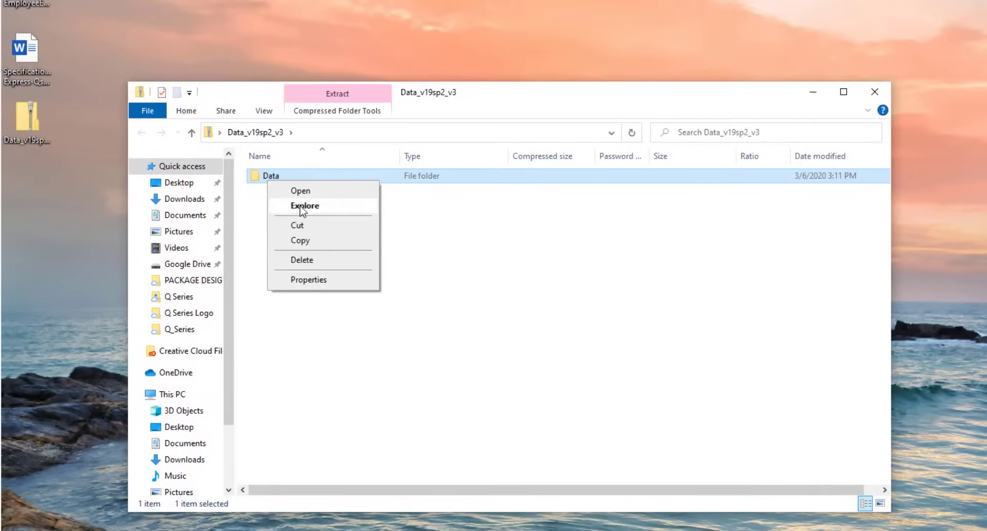
click(305, 205)
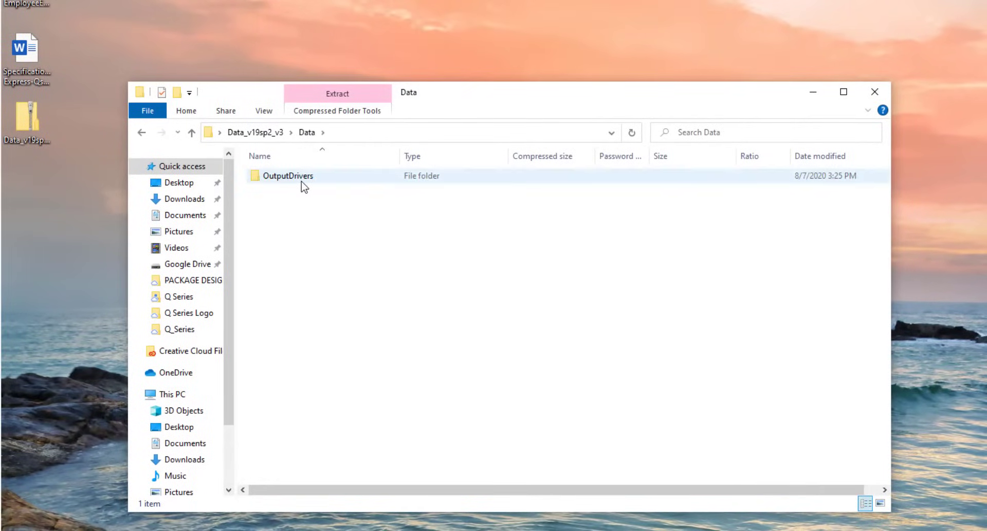
double_click(287, 175)
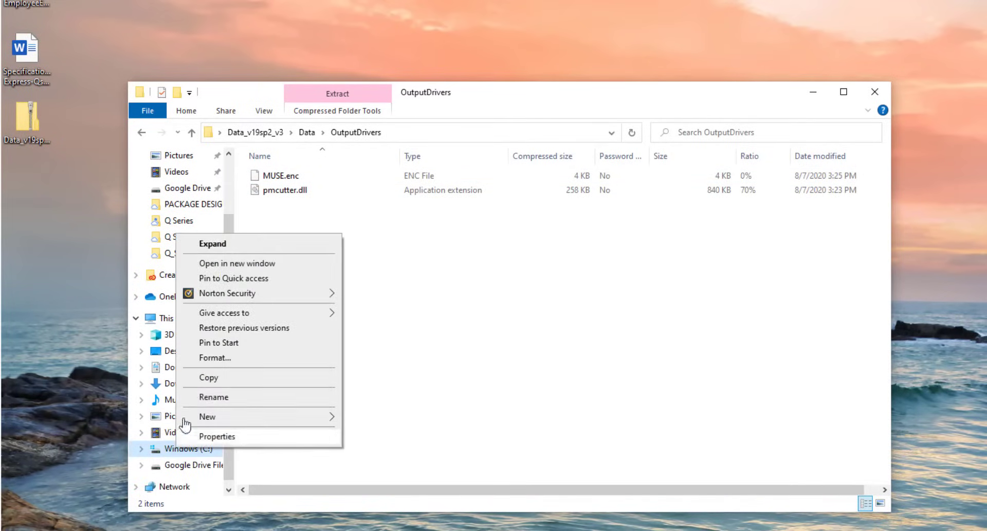
In a second Explorer window, browse C:\Program Files (x86) and look inside SignWarehouse.
click(238, 264)
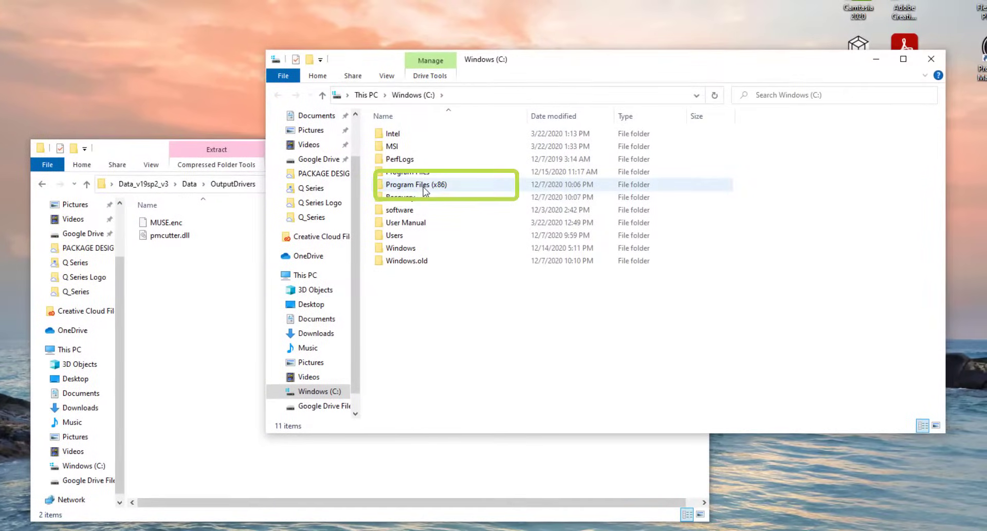
mouse_move(417, 184)
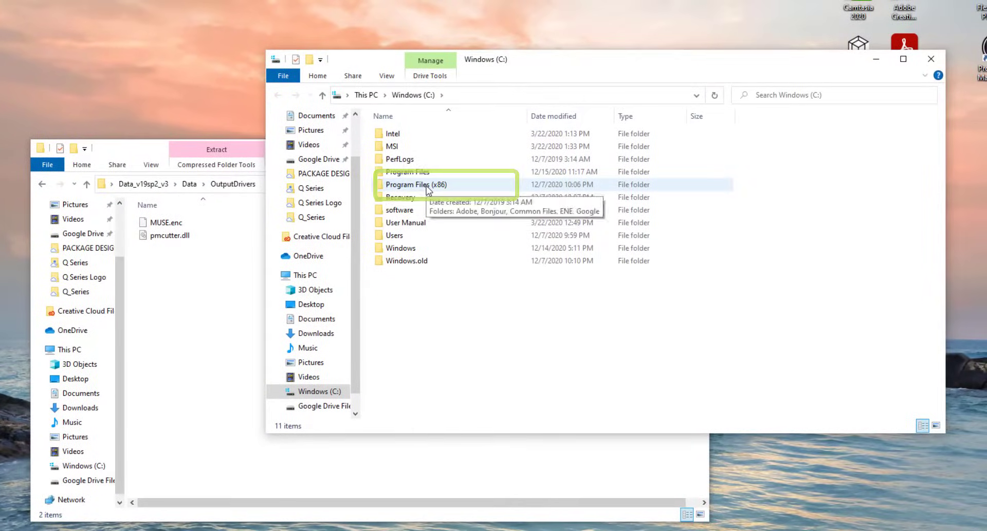
double_click(417, 184)
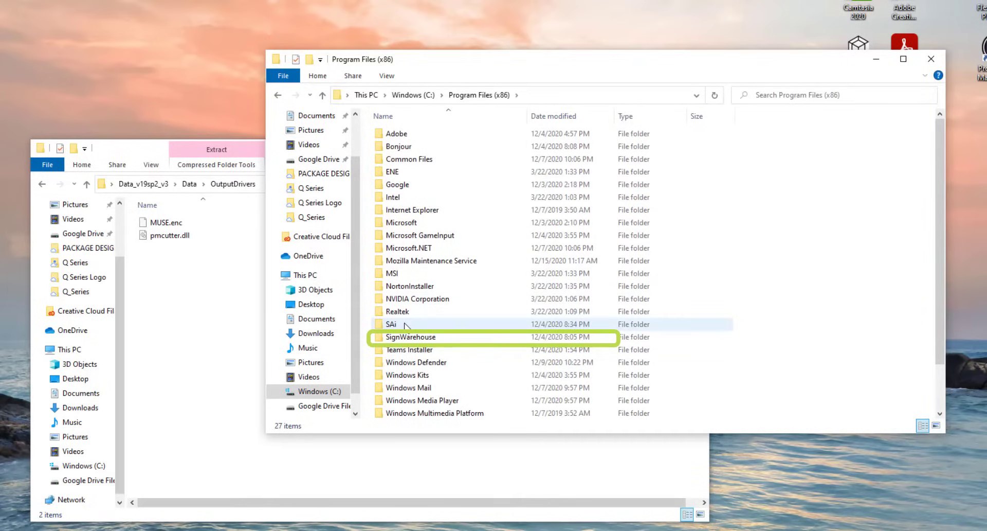
mouse_move(410, 349)
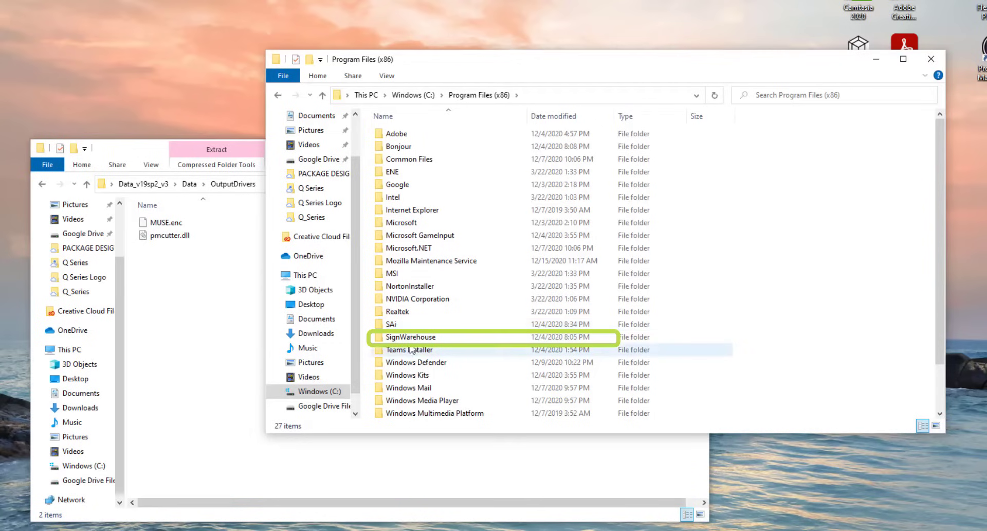
mouse_move(412, 336)
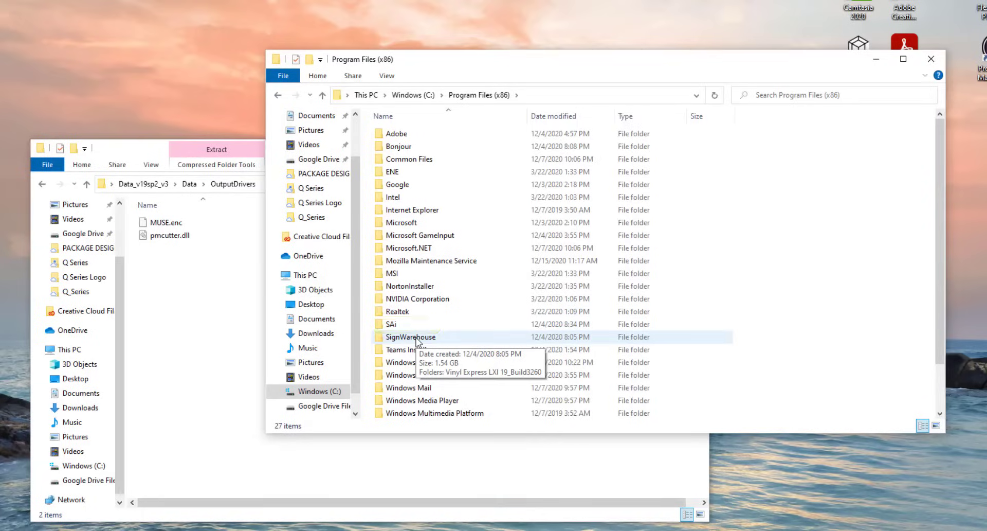
double_click(411, 336)
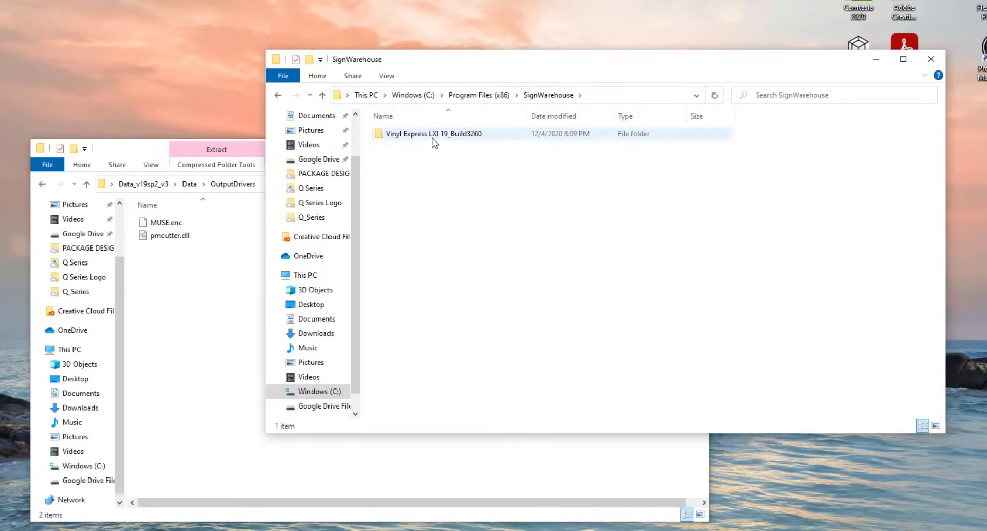
mouse_move(434, 133)
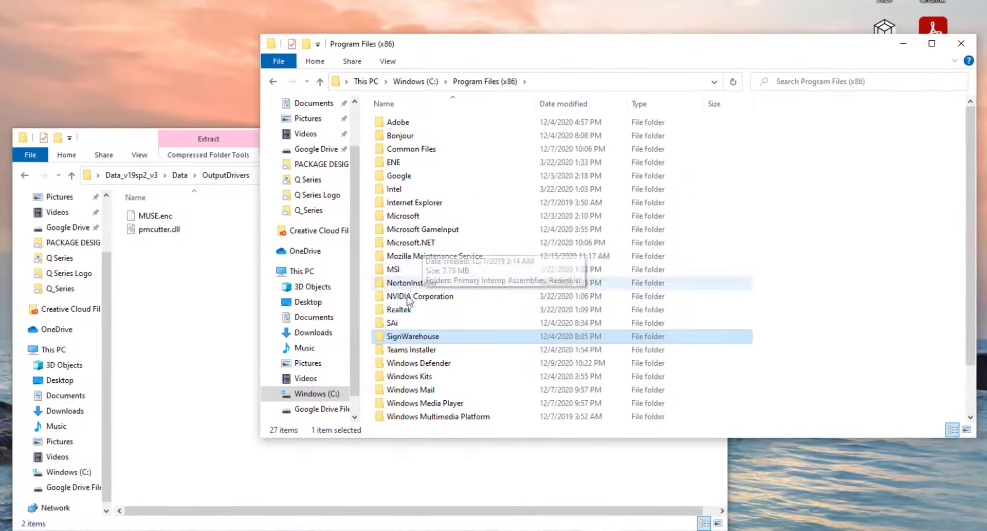
Browse into SAi\SAi Production Suite 19\OutputDrivers.
click(403, 322)
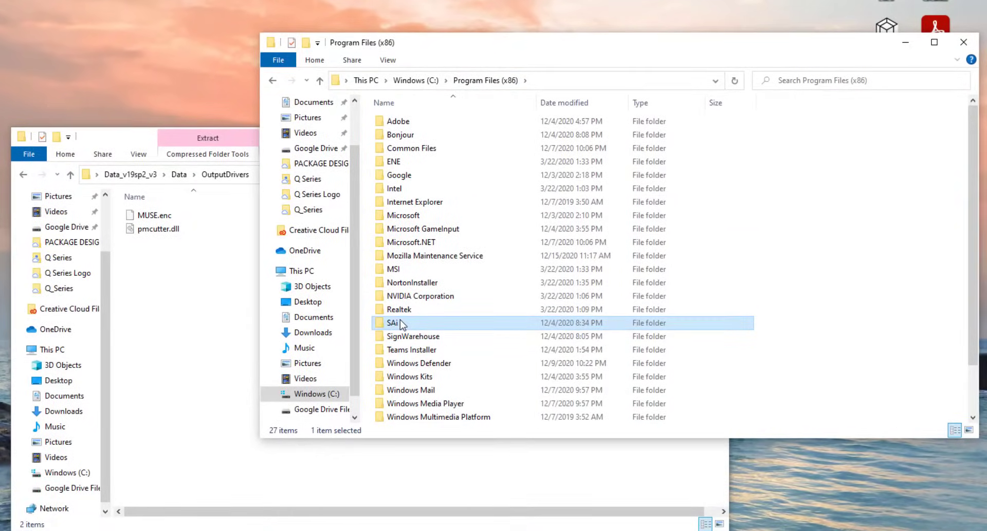
double_click(392, 322)
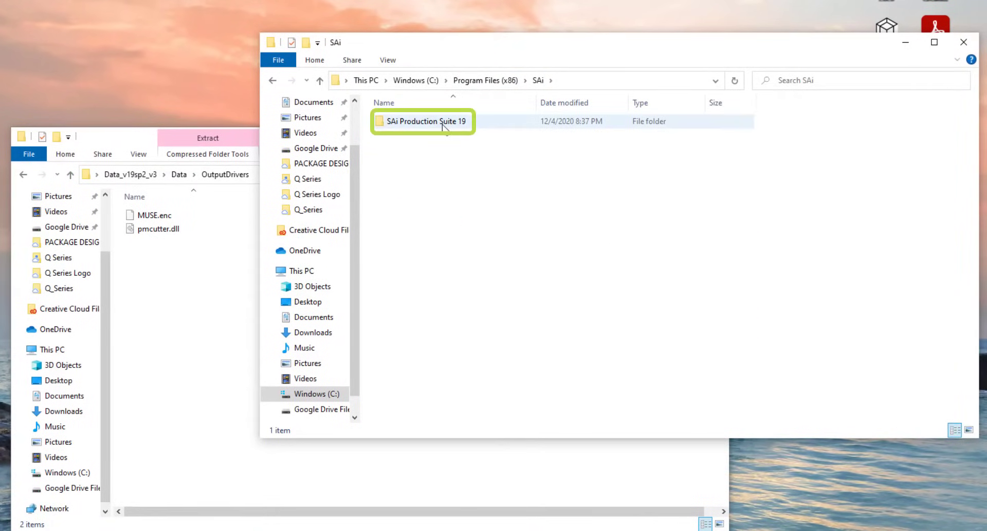
double_click(425, 121)
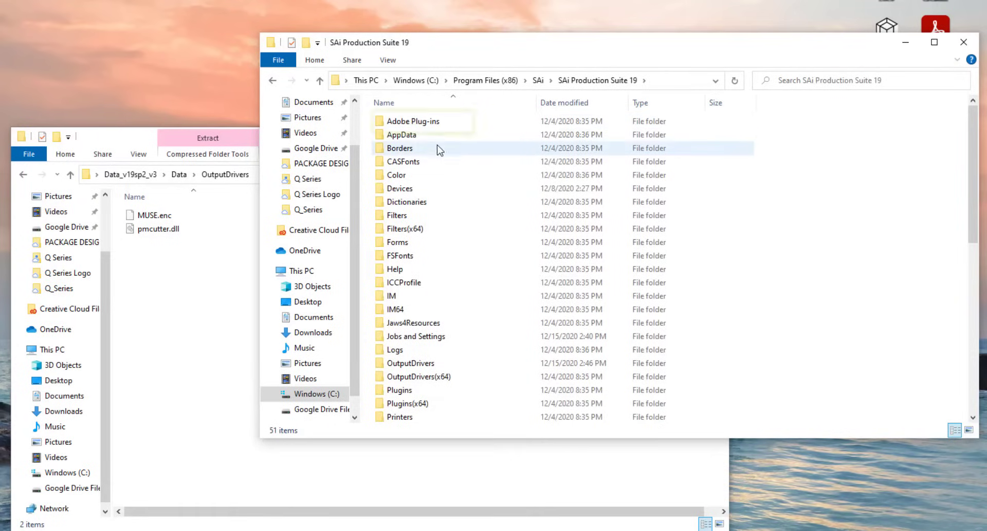
click(411, 362)
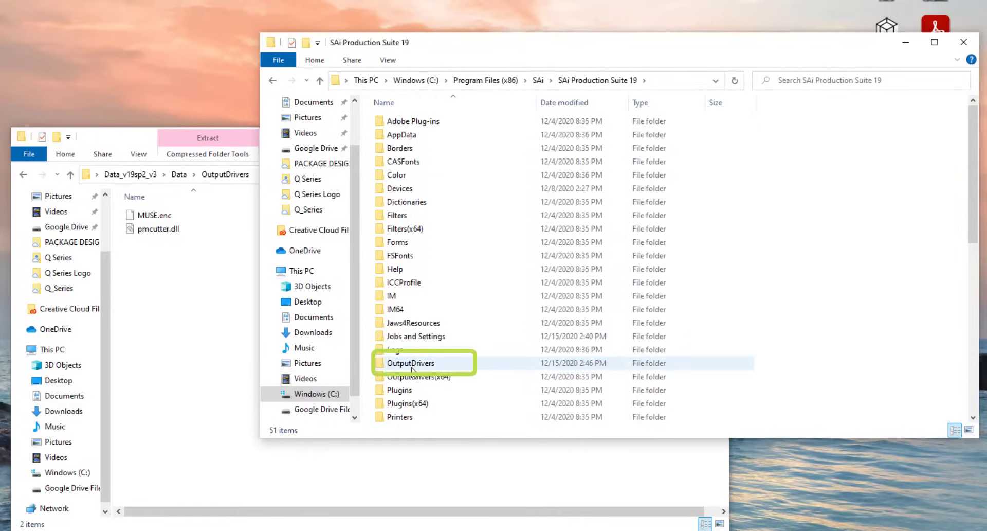
mouse_move(441, 366)
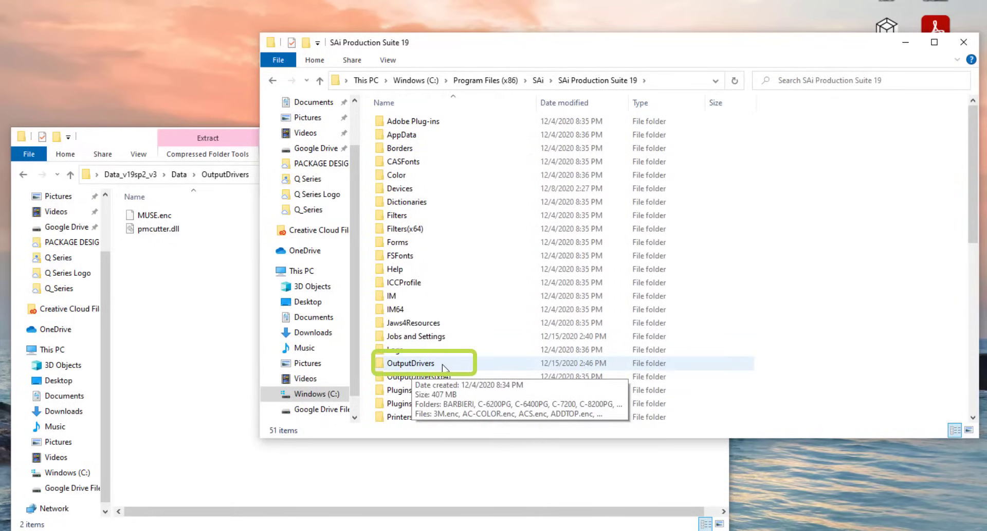
double_click(410, 363)
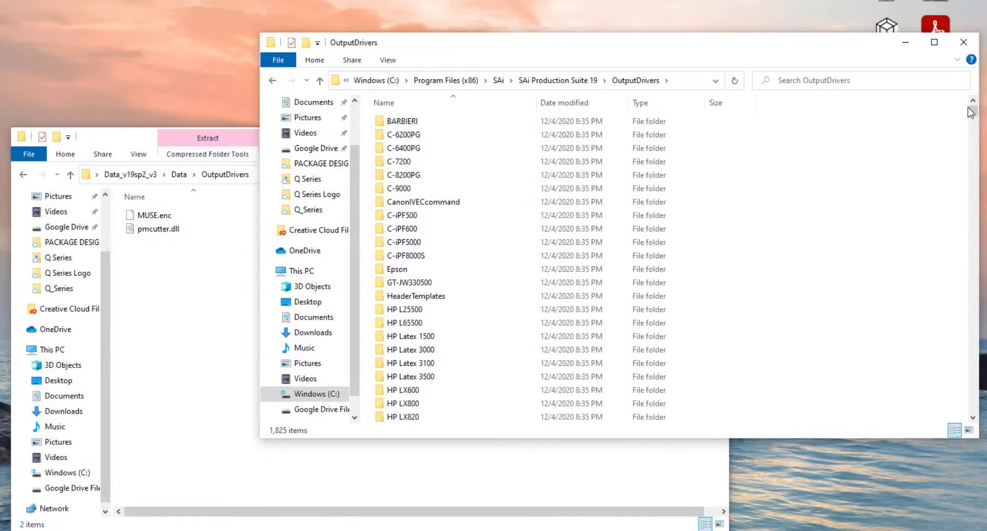
Locate and select the existing pmcutter.dll among the installed drivers.
scroll(down, 3)
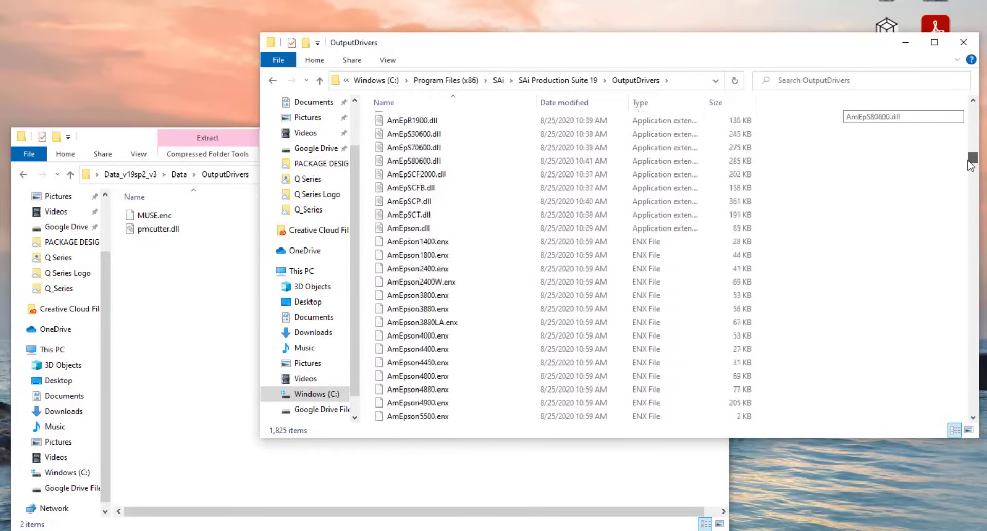
scroll(down, 3)
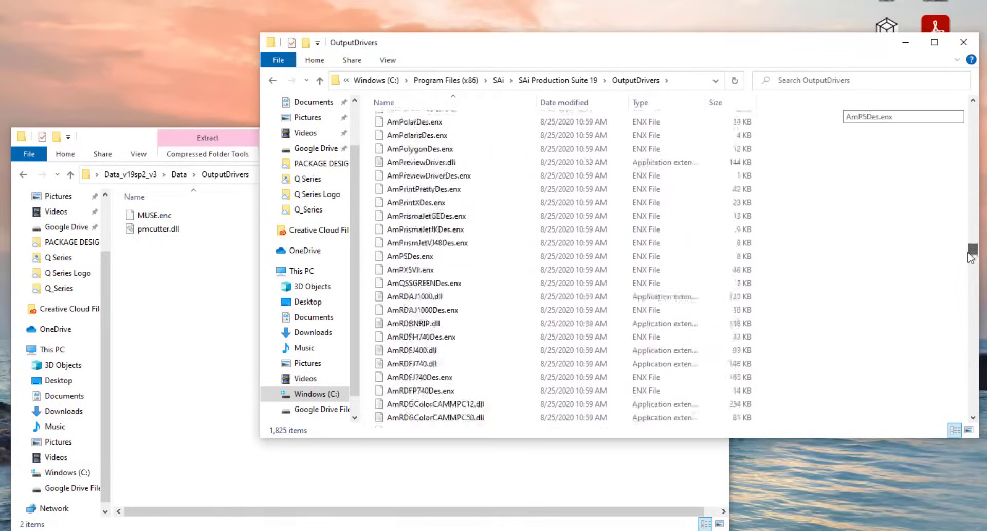
scroll(down, 3)
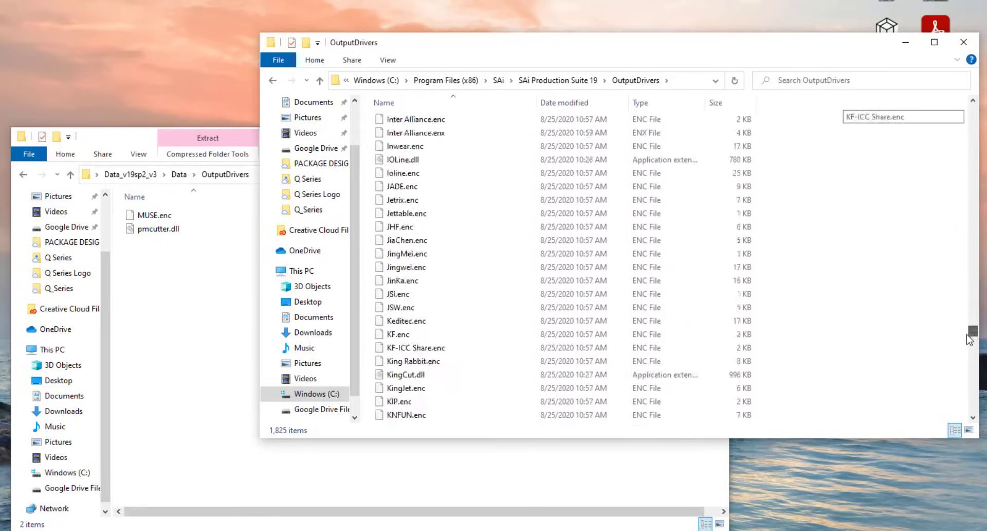
scroll(down, 3)
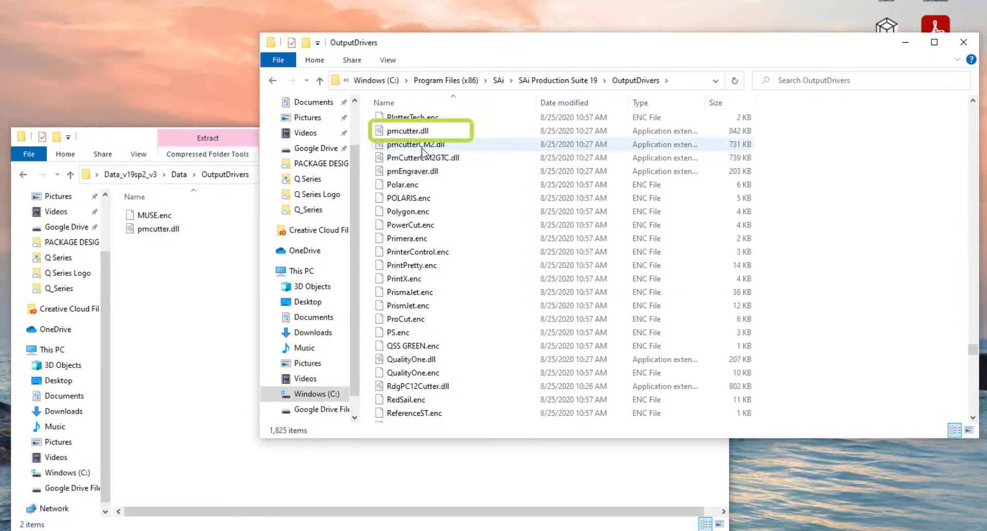
click(408, 130)
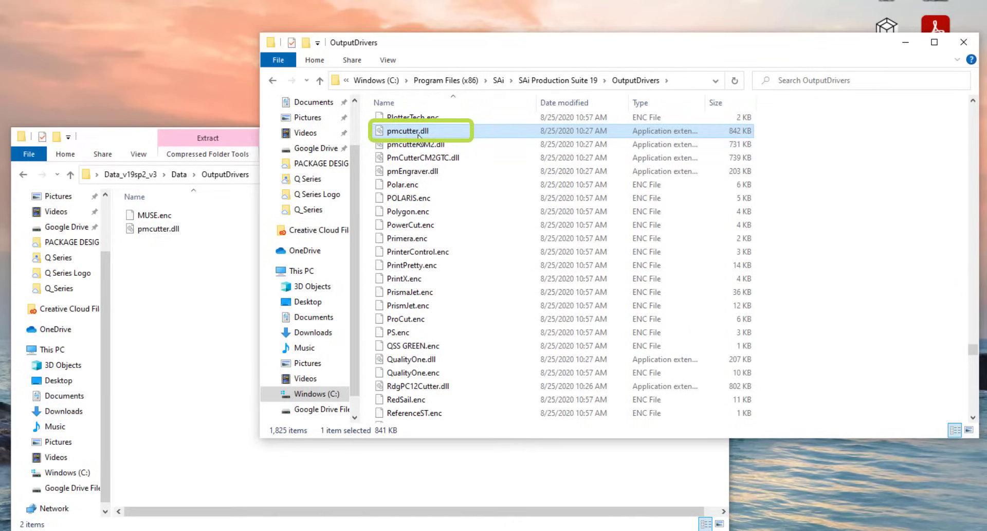
click(160, 228)
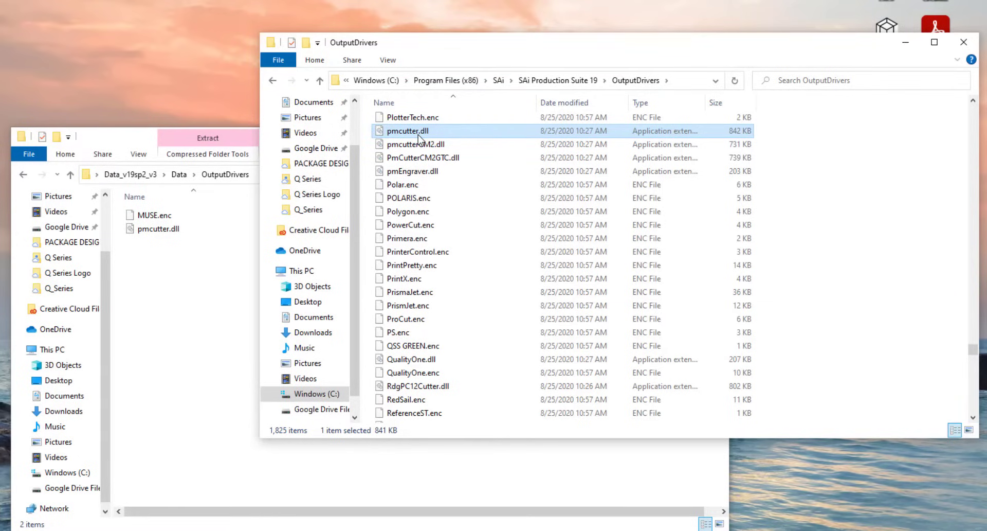
mouse_move(415, 144)
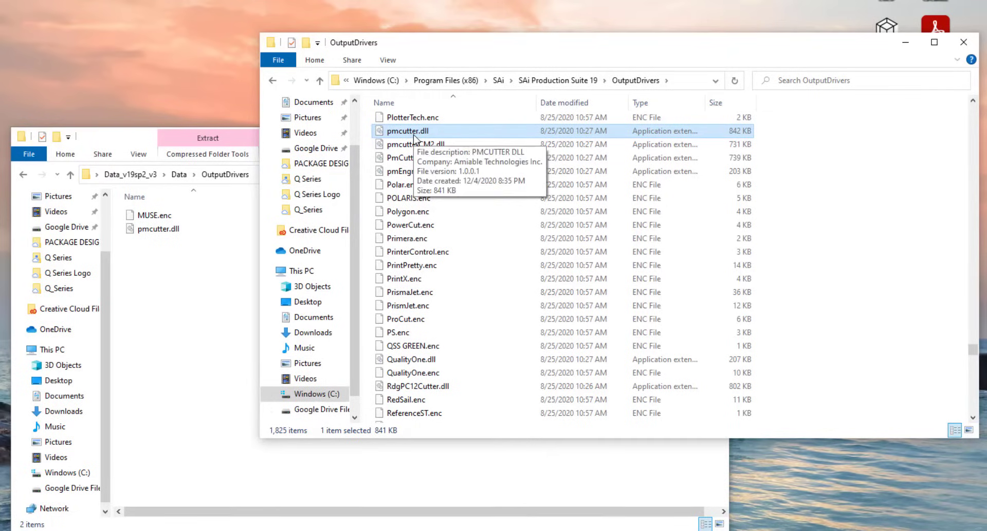
Rename the original pmcutter.dll to pmcutter.old.
right_click(407, 130)
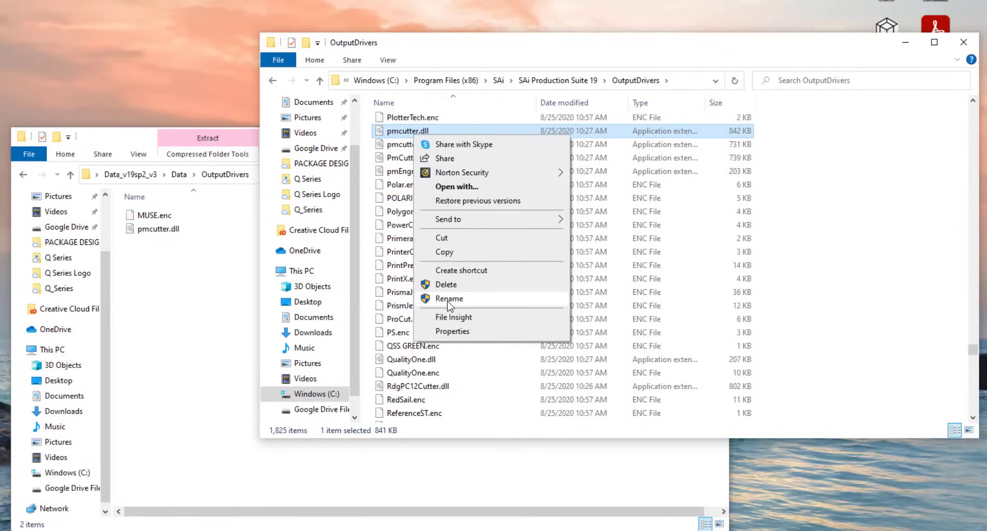
click(449, 299)
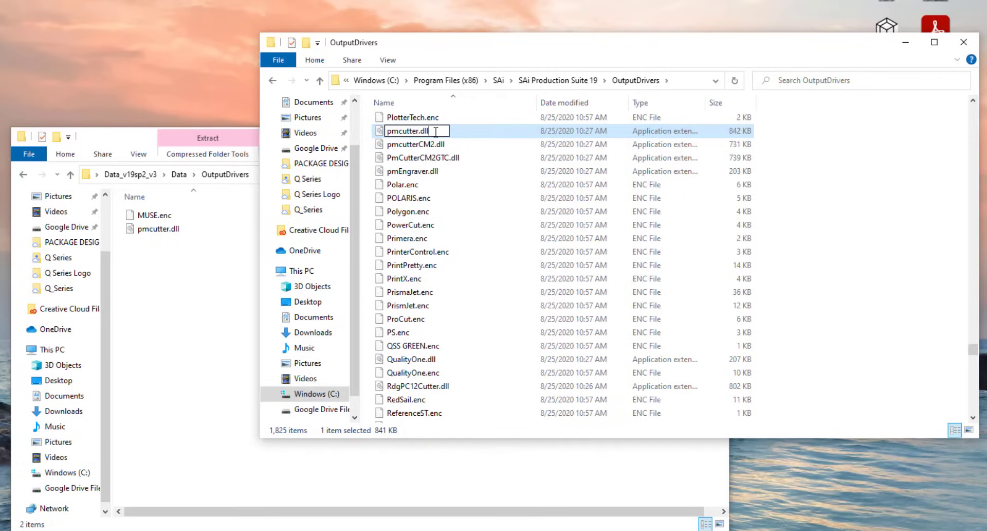
key(Backspace)
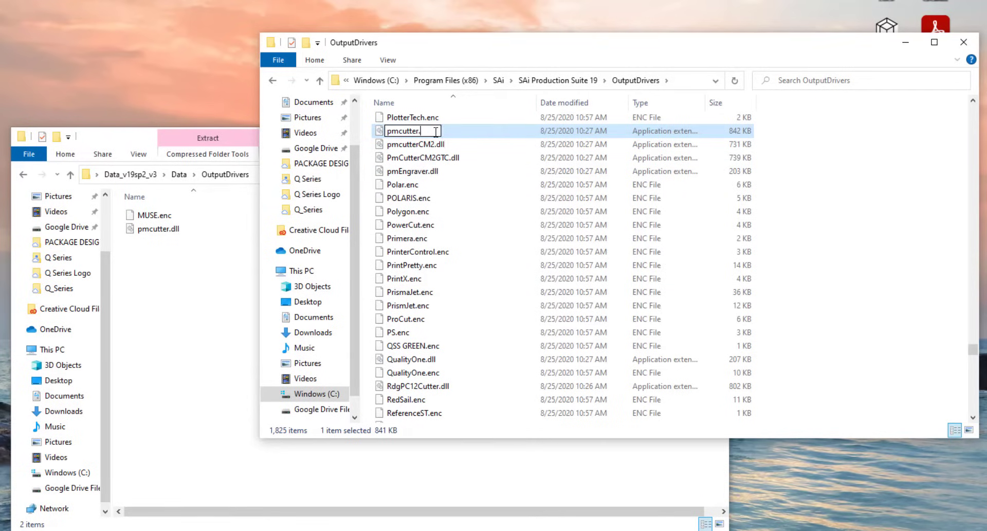
text(bac)
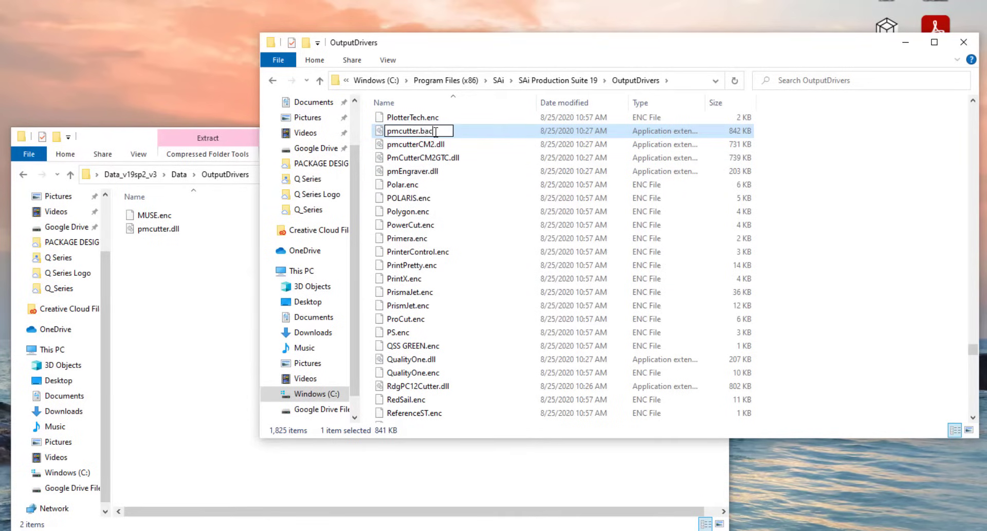
text(kup)
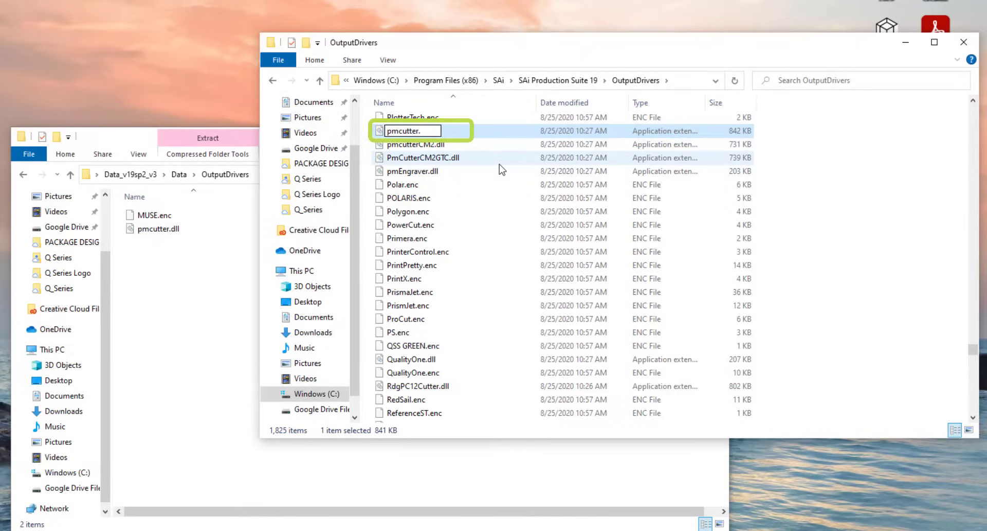
text(old)
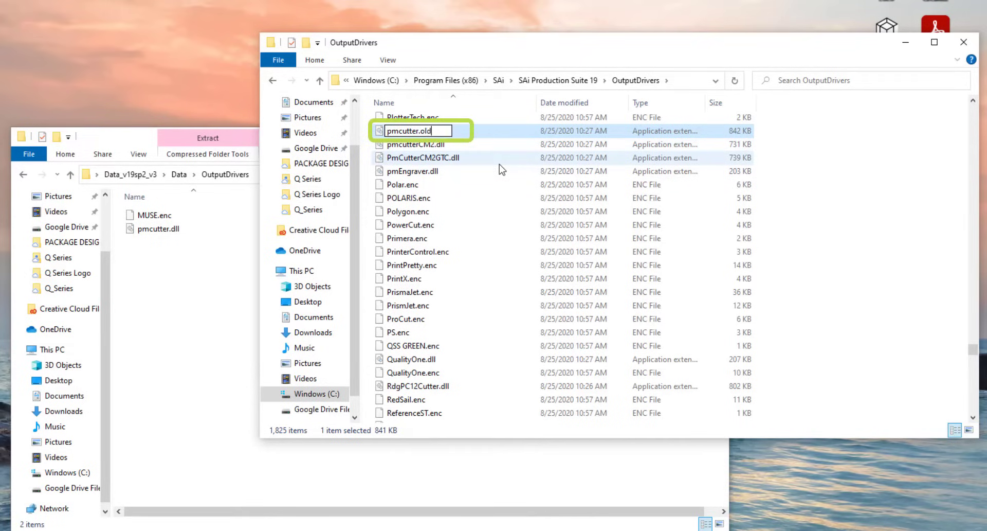
key(Return)
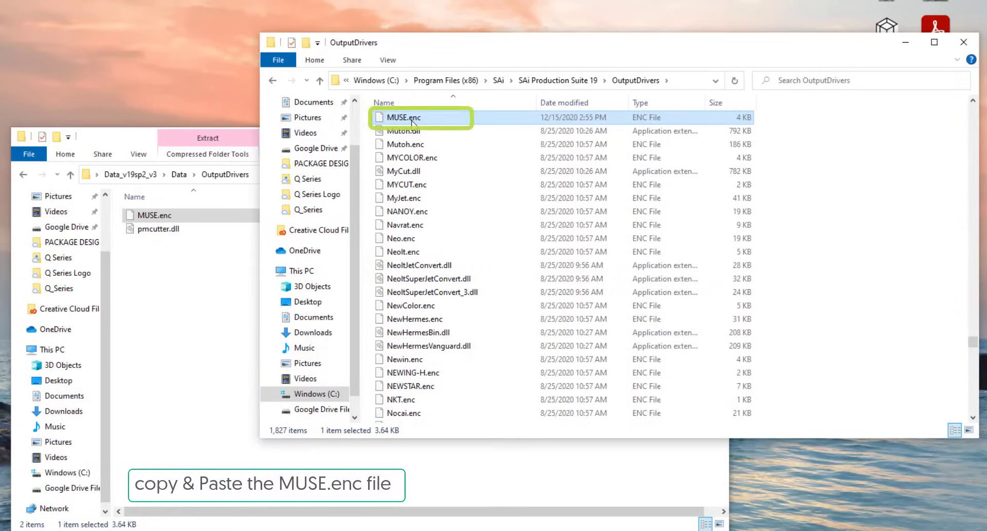
mouse_move(403, 117)
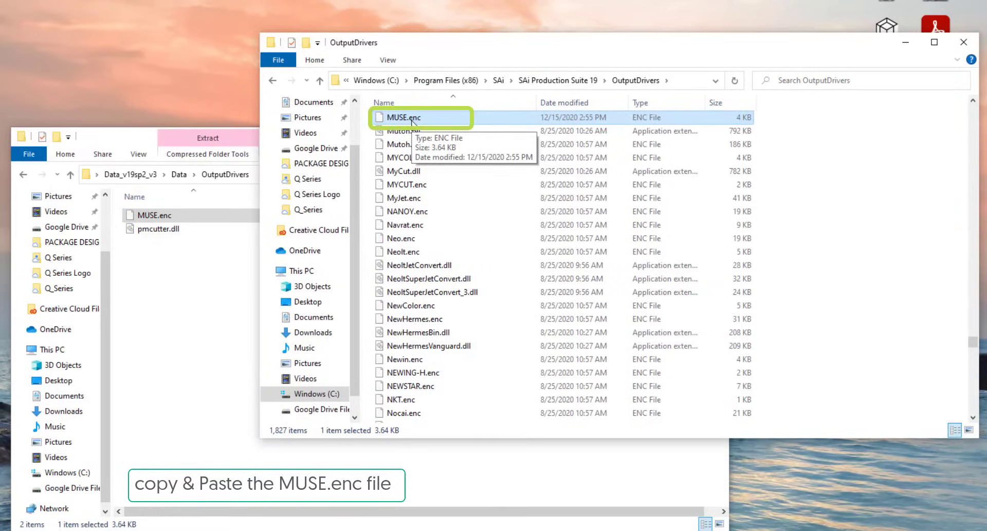
mouse_move(409, 144)
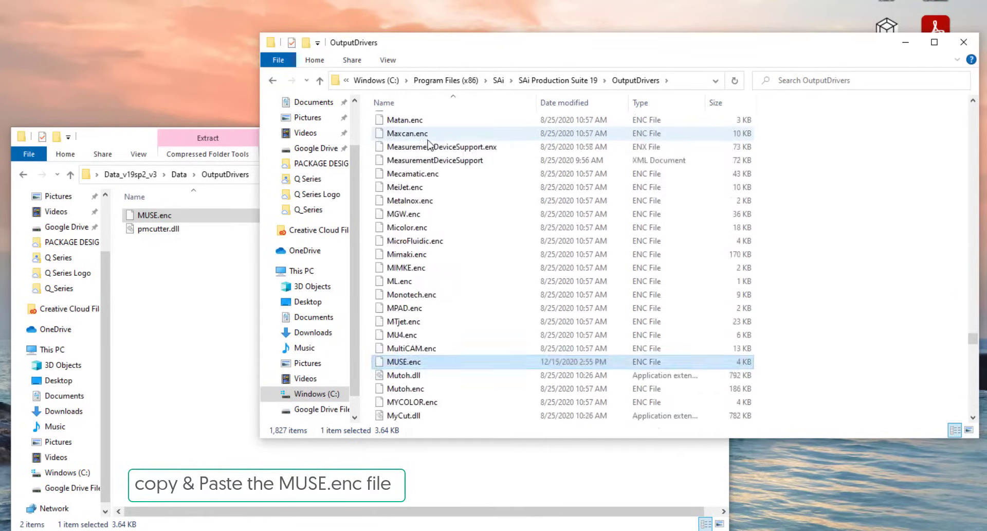
Confirm MUSE.enc and pmcutter.dll in the installed OutputDrivers folder and close its window.
scroll(down, 3)
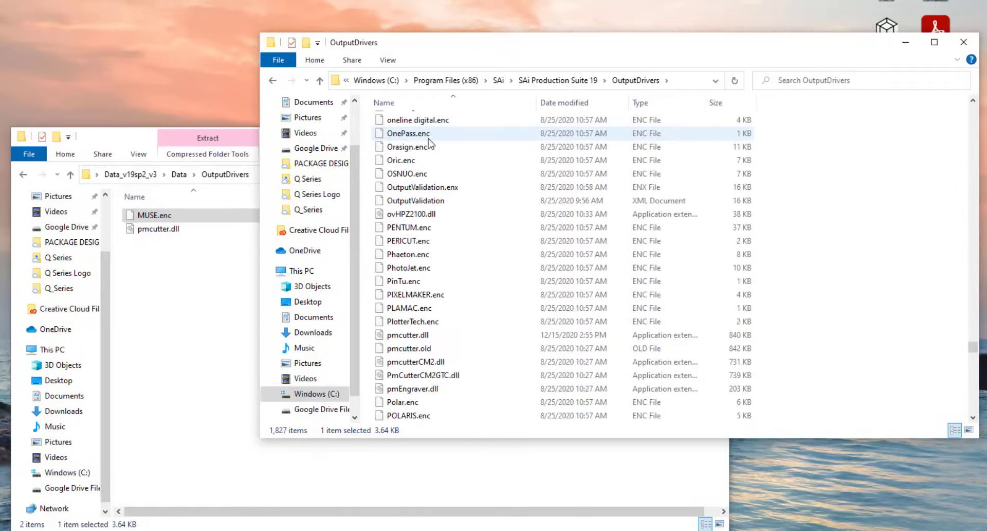
scroll(down, 3)
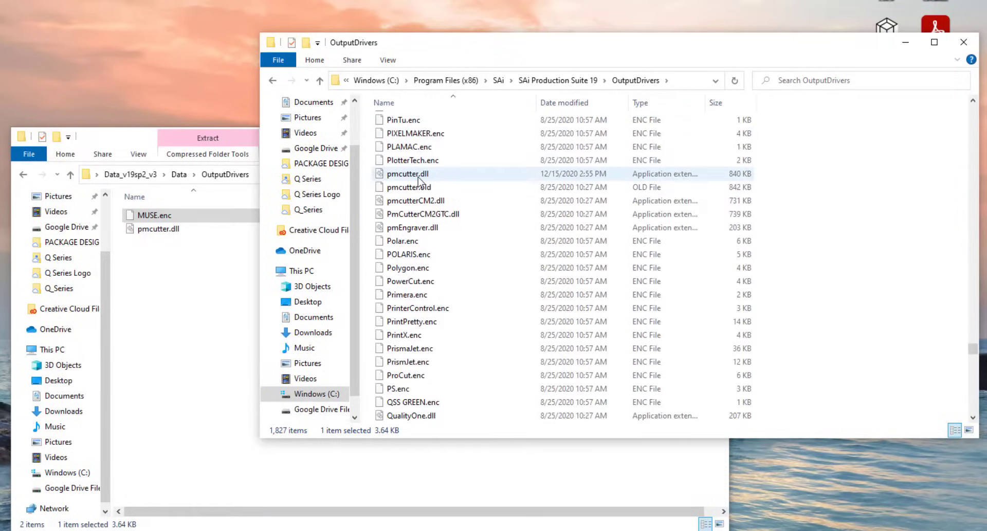
mouse_move(484, 176)
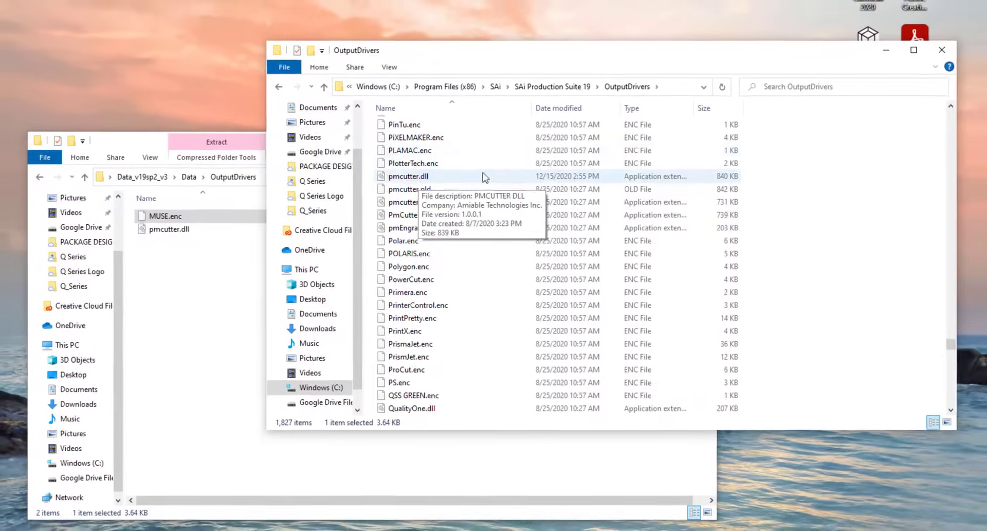
click(942, 49)
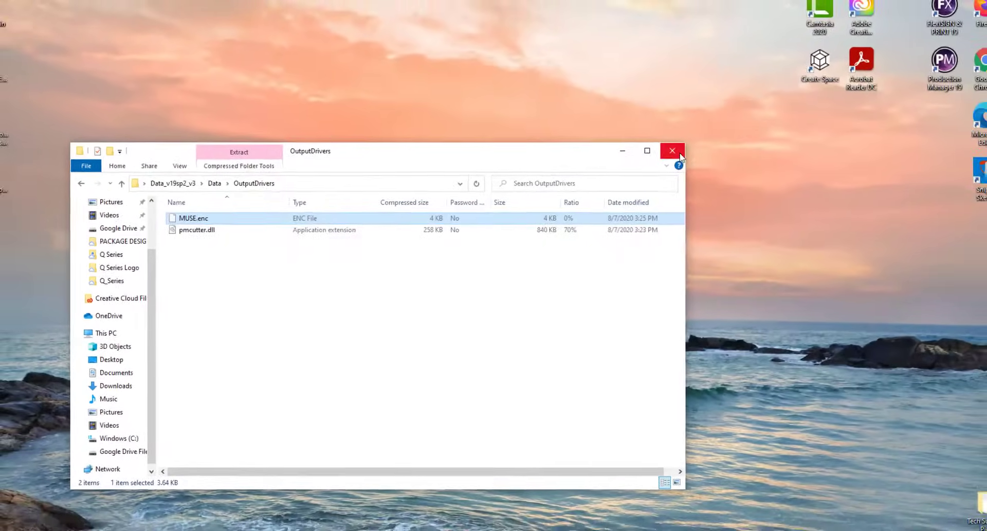
Close the extracted archive window and launch Production Manager from the desktop.
click(671, 151)
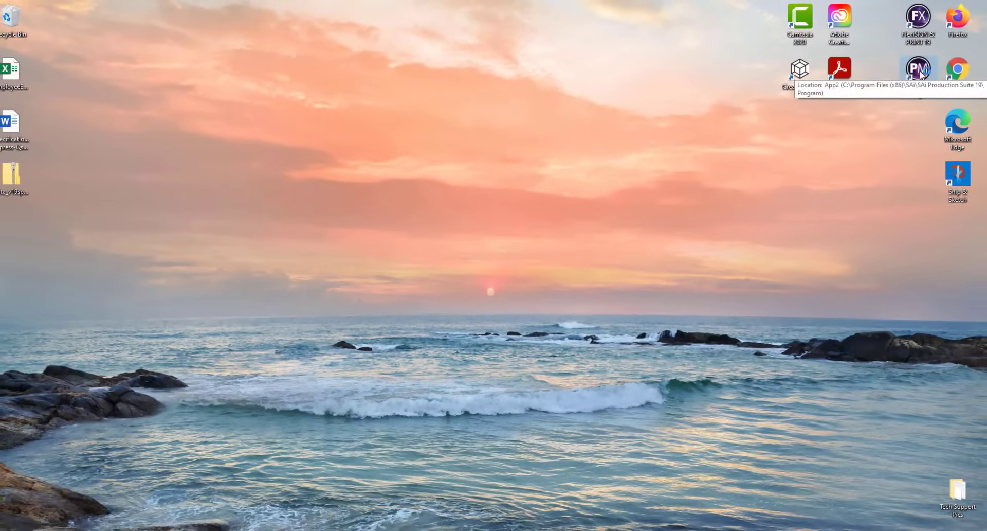
double_click(917, 67)
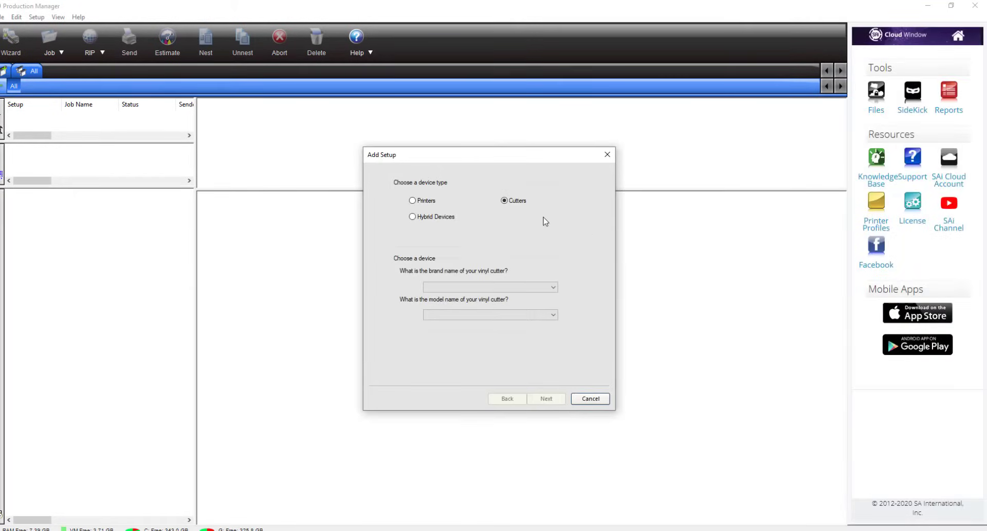
Set the new cutter to brand MUSE, model M24, and continue to connection settings.
click(552, 286)
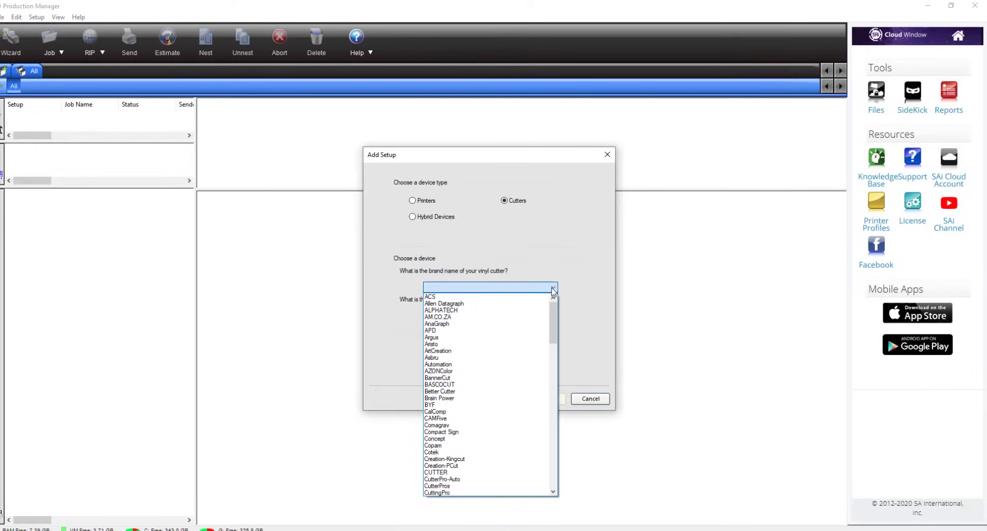
scroll(down, 3)
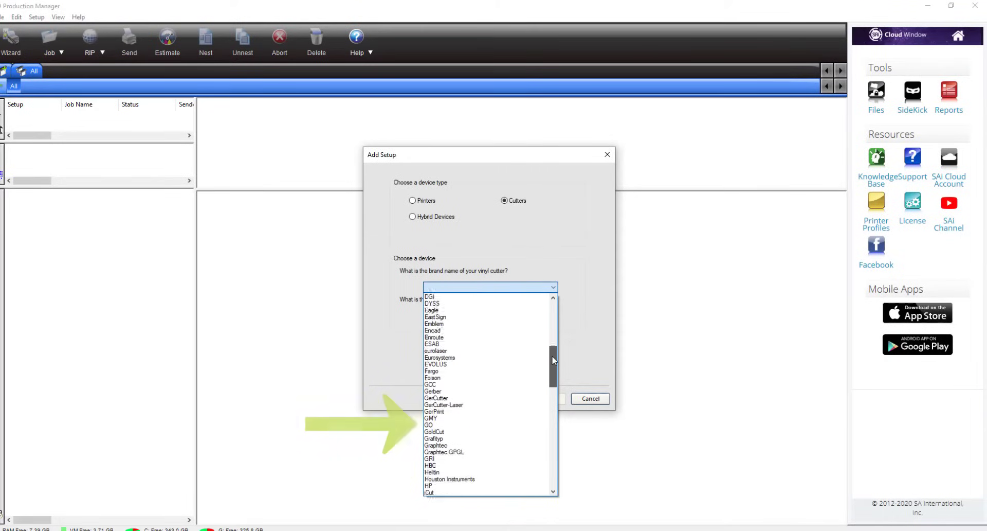
scroll(down, 3)
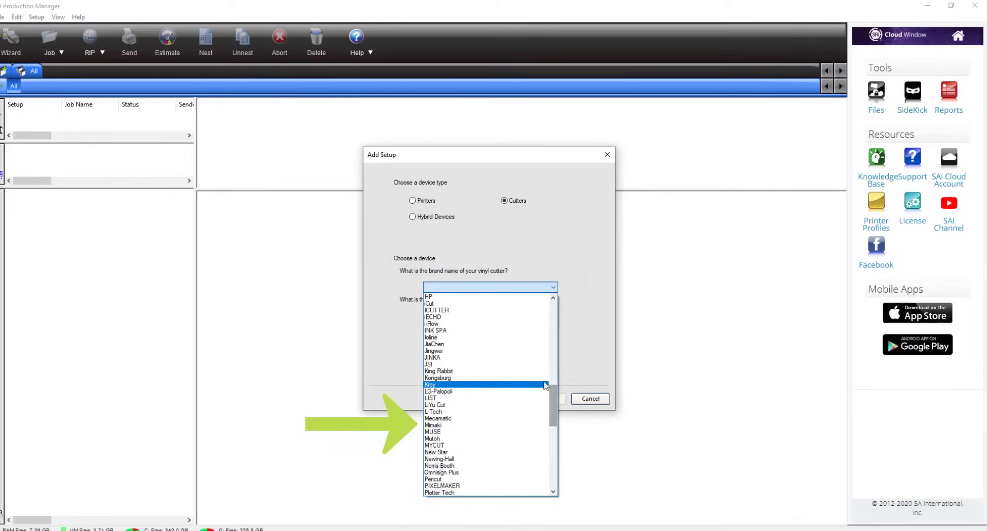
click(433, 432)
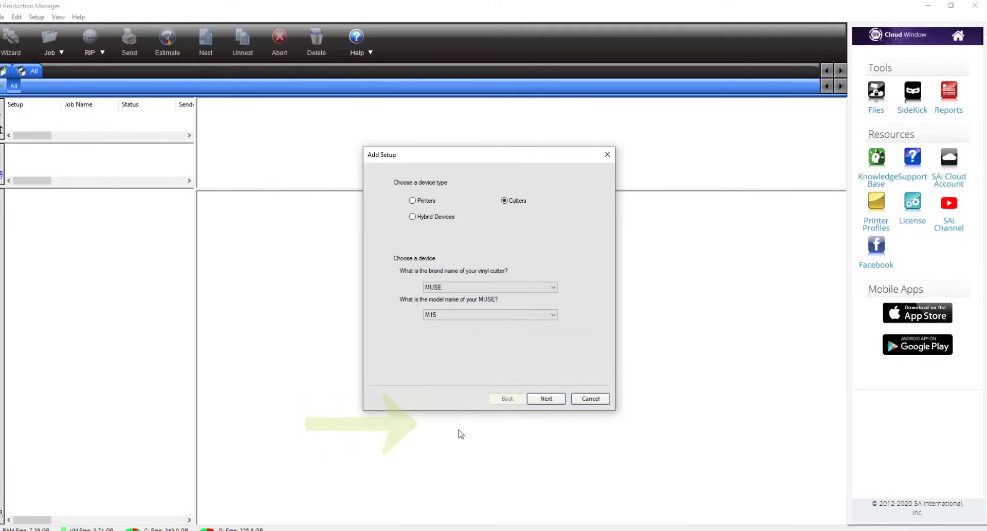
click(552, 313)
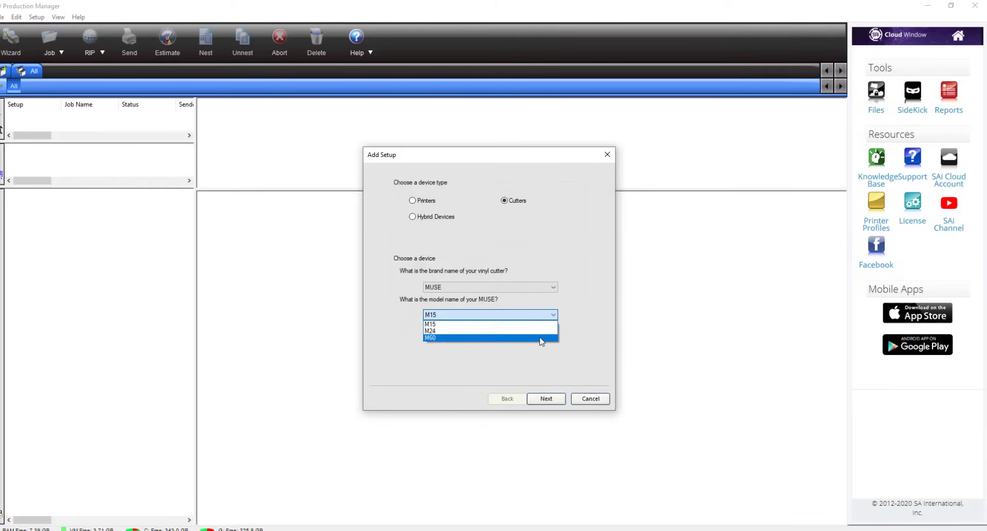
click(430, 331)
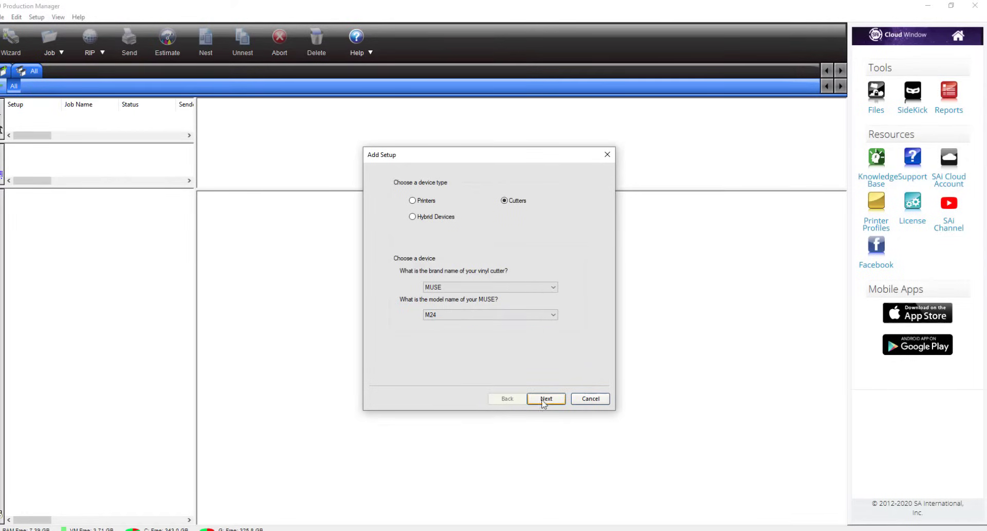
click(545, 398)
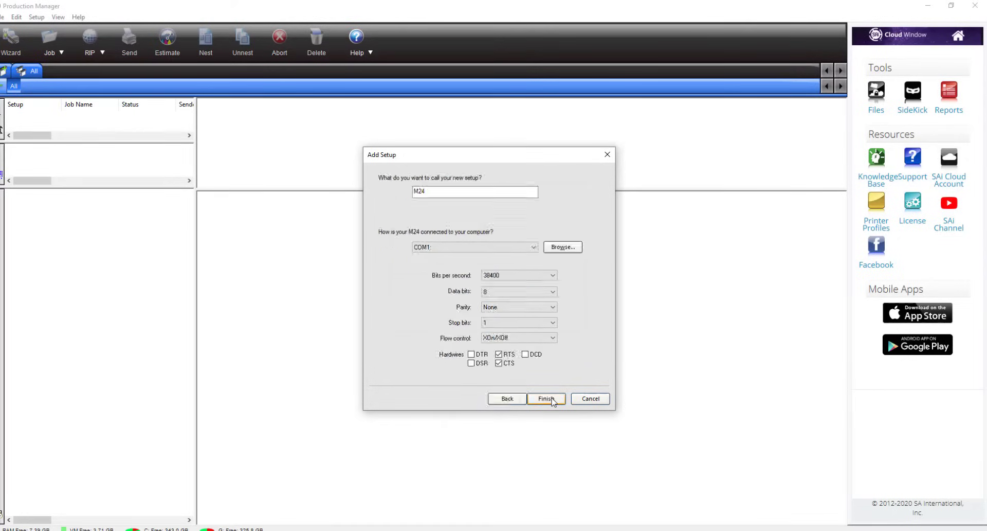
mouse_move(535, 253)
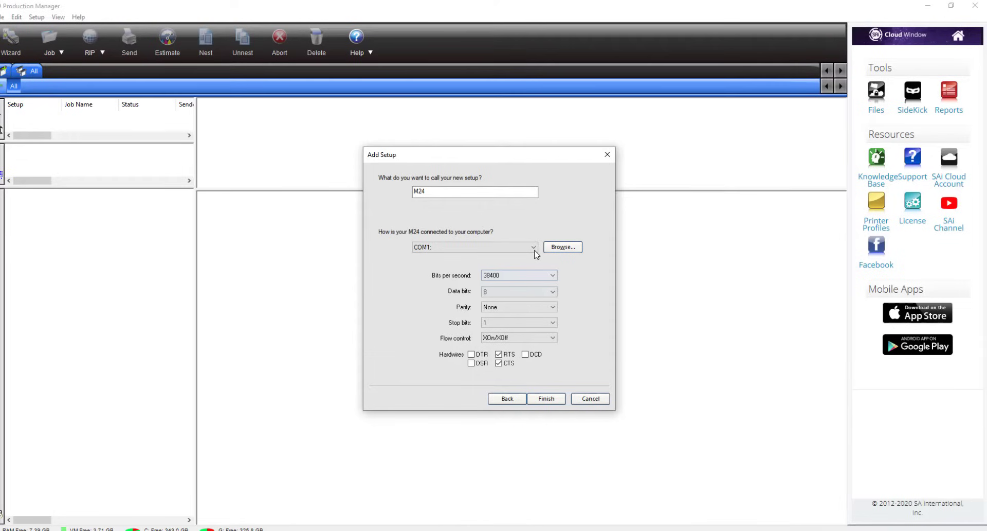
Connect the M24 setup through USB_Printer_0 and finish creating it.
click(534, 246)
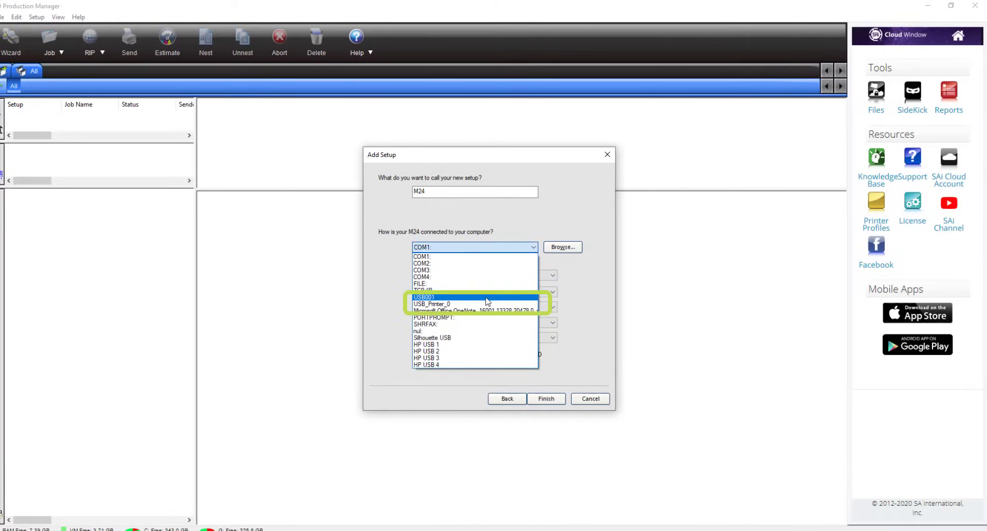
click(431, 304)
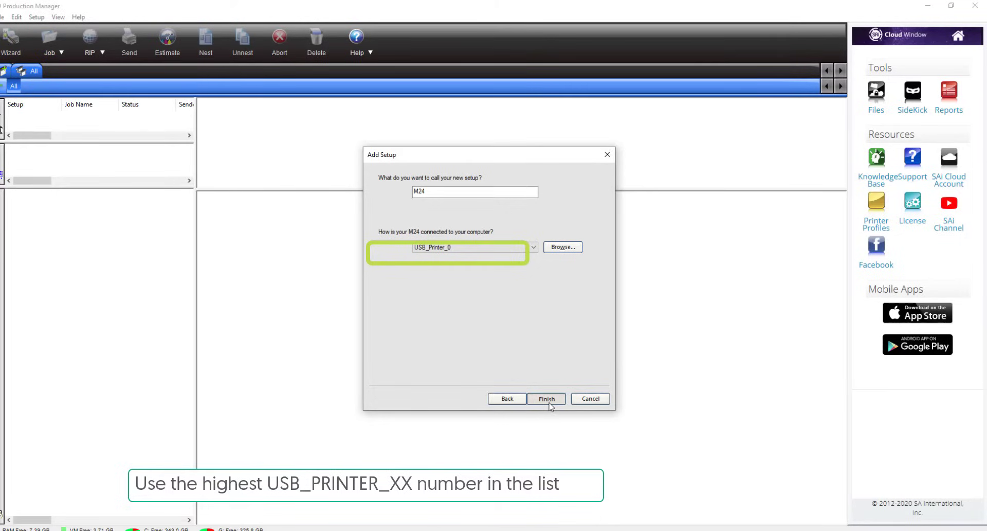
click(546, 397)
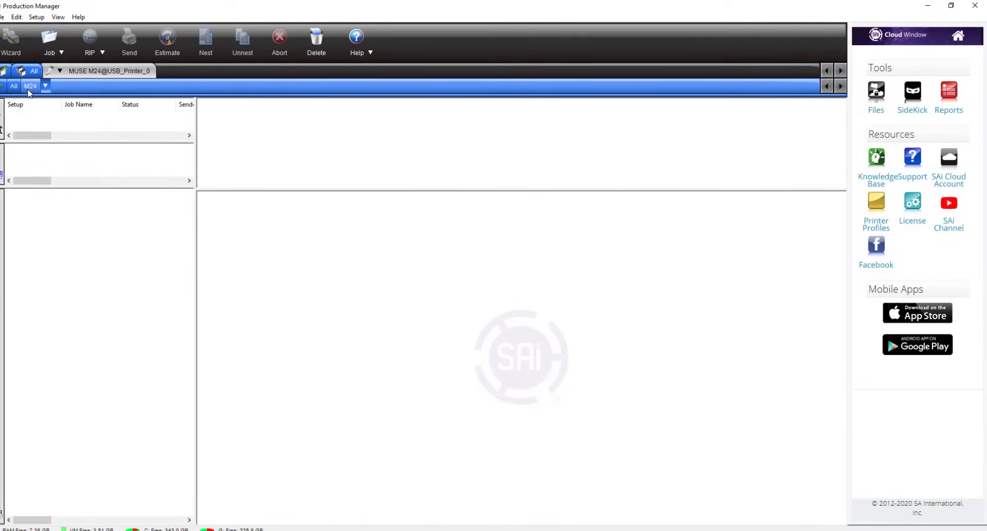
mouse_move(30, 86)
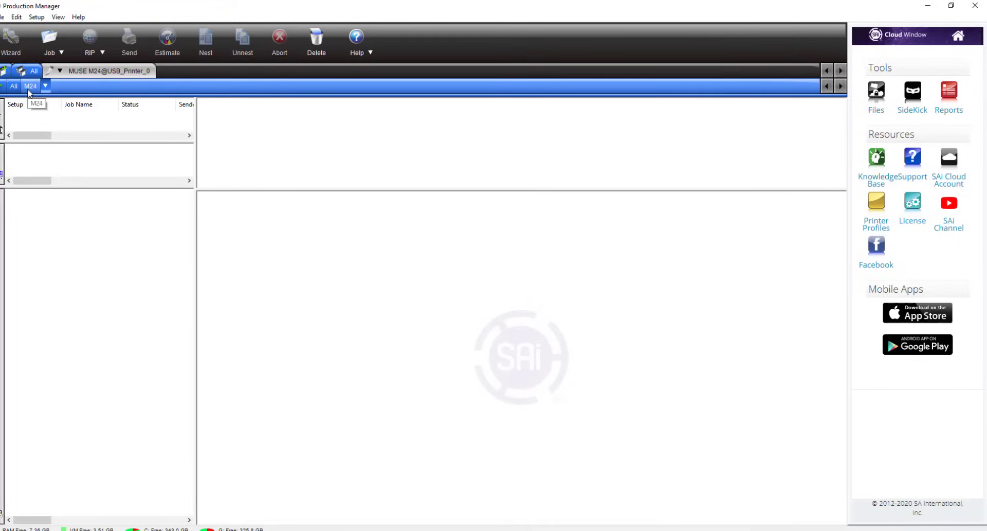
mouse_move(934, 18)
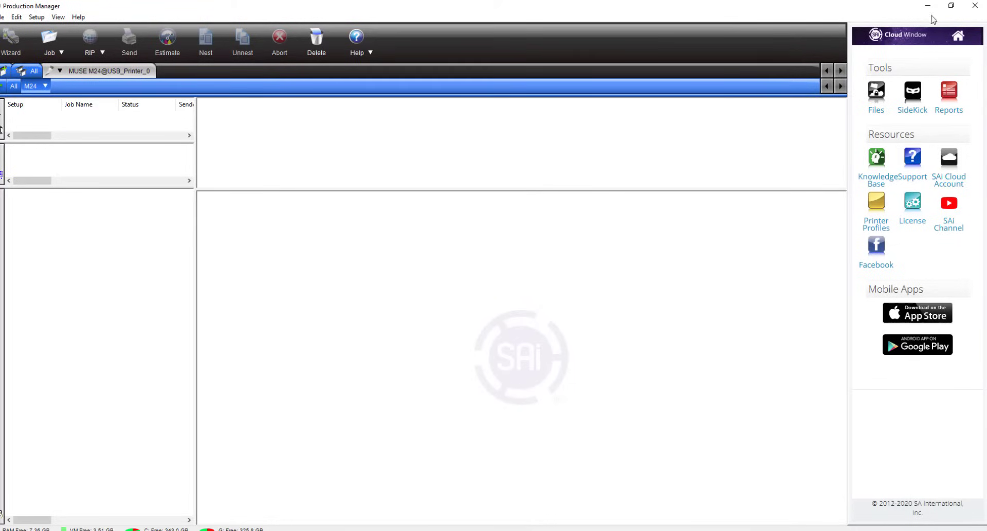